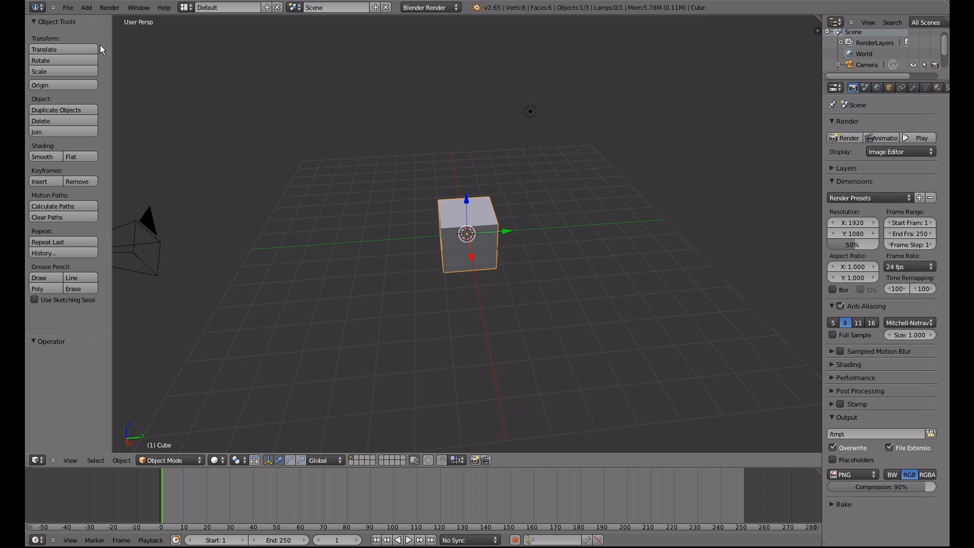
{"action": "mouse_move", "coordinate": [92, 290]}
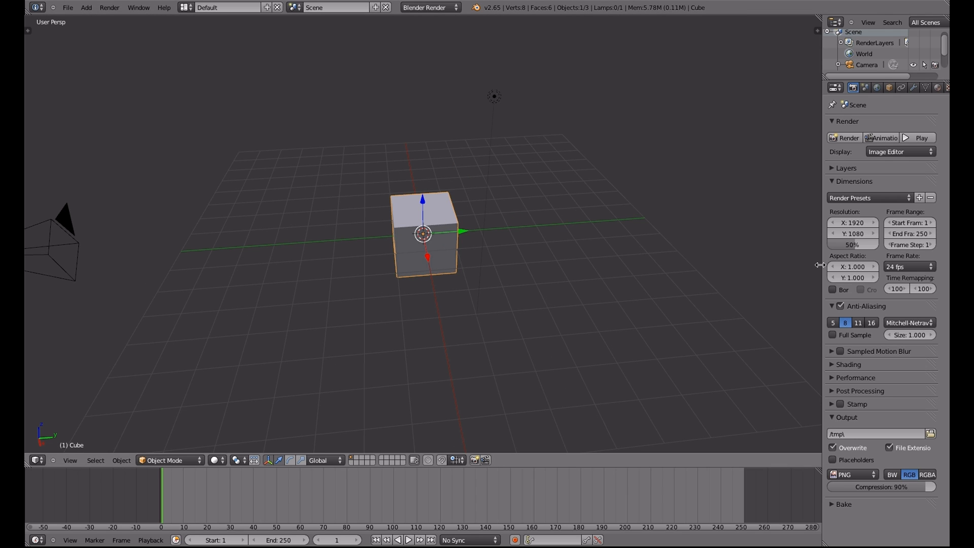
{"action": "mouse_move", "coordinate": [808, 265]}
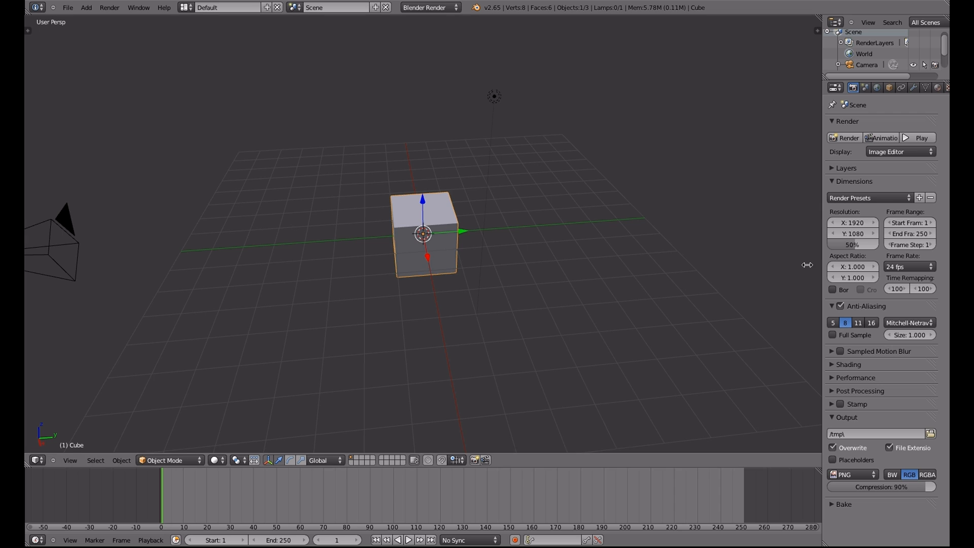
Widen the properties area and turn the bottom Timeline into a Logic Editor
{"action": "left_click_drag", "start_coordinate": [806, 263], "coordinate": [764, 264]}
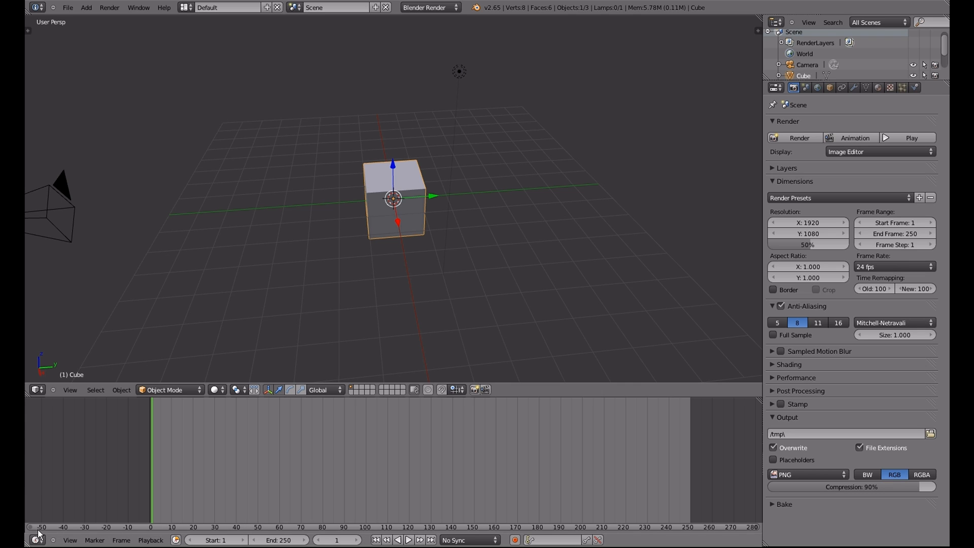
{"action": "left_click", "coordinate": [36, 390]}
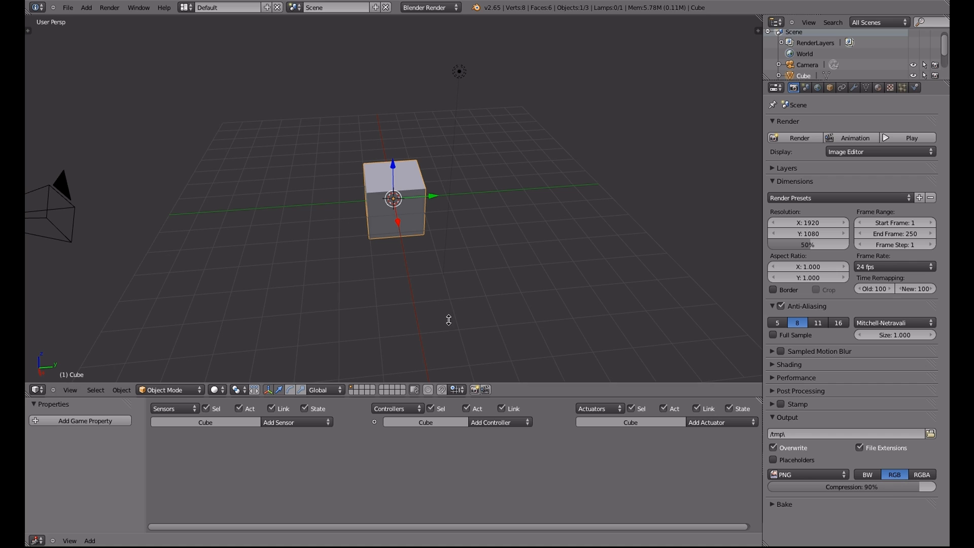
Set the scene's render engine to Blender Game from the header dropdown
{"action": "left_click", "coordinate": [429, 9]}
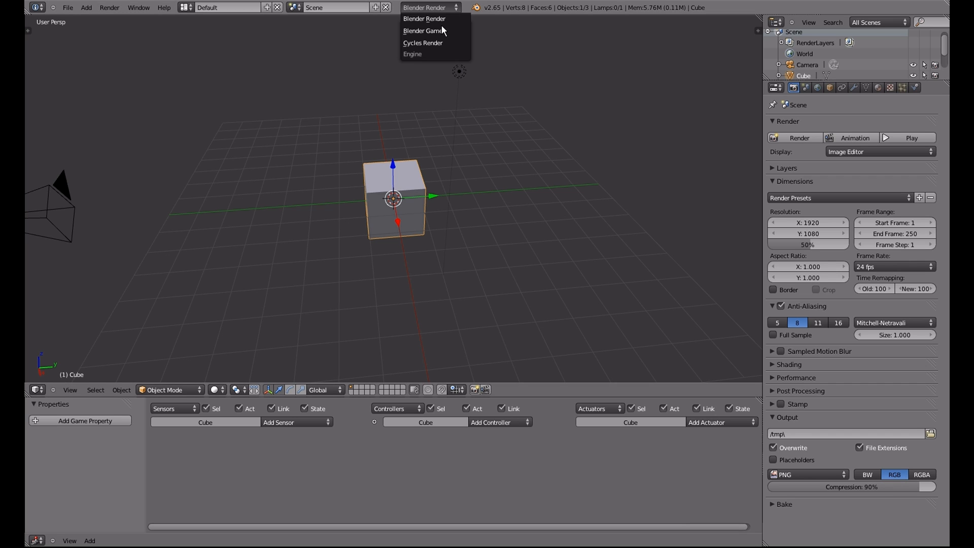
{"action": "left_click", "coordinate": [420, 30]}
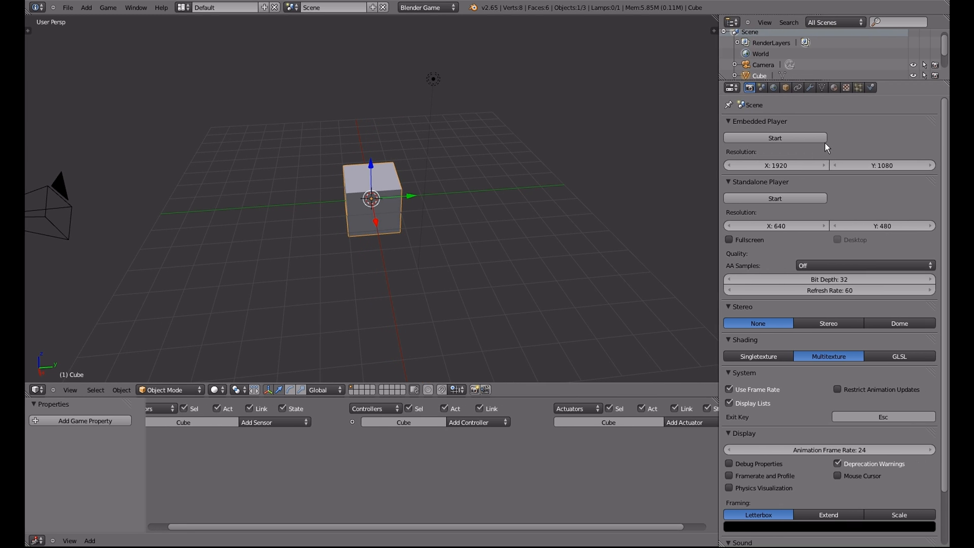
{"action": "mouse_move", "coordinate": [355, 295]}
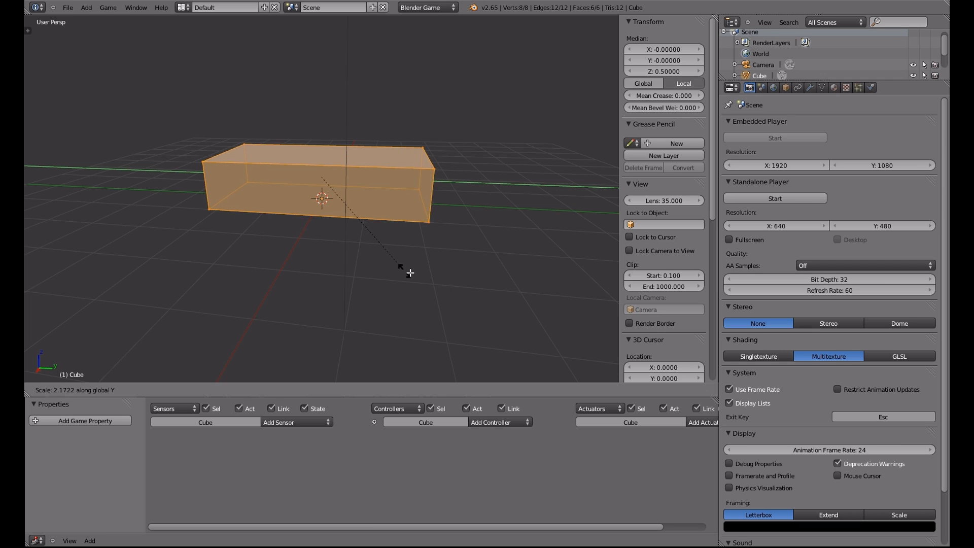
Stretch the cube lengthwise and reshape the top into a sloped cabin roof in Right Ortho view
{"action": "key", "text": "Tab"}
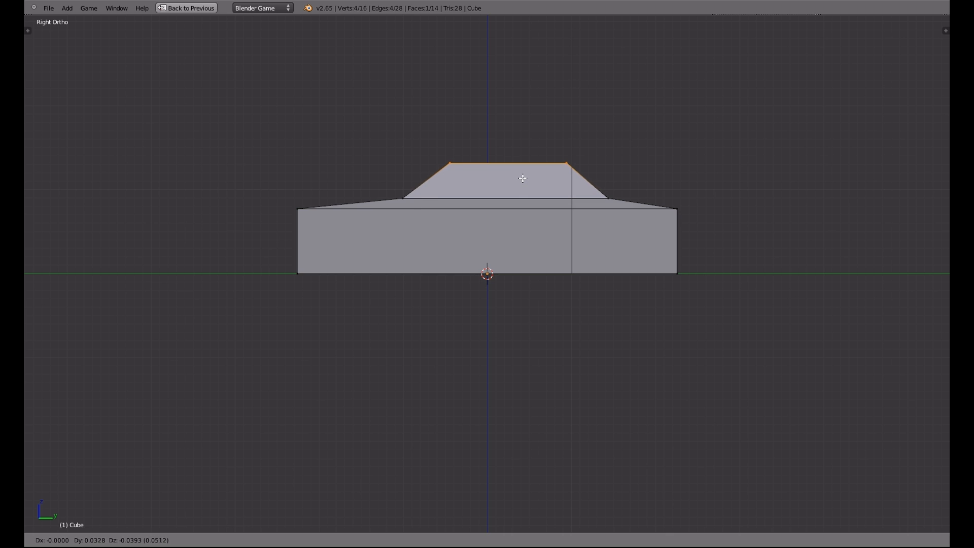
{"action": "key", "text": "Tab"}
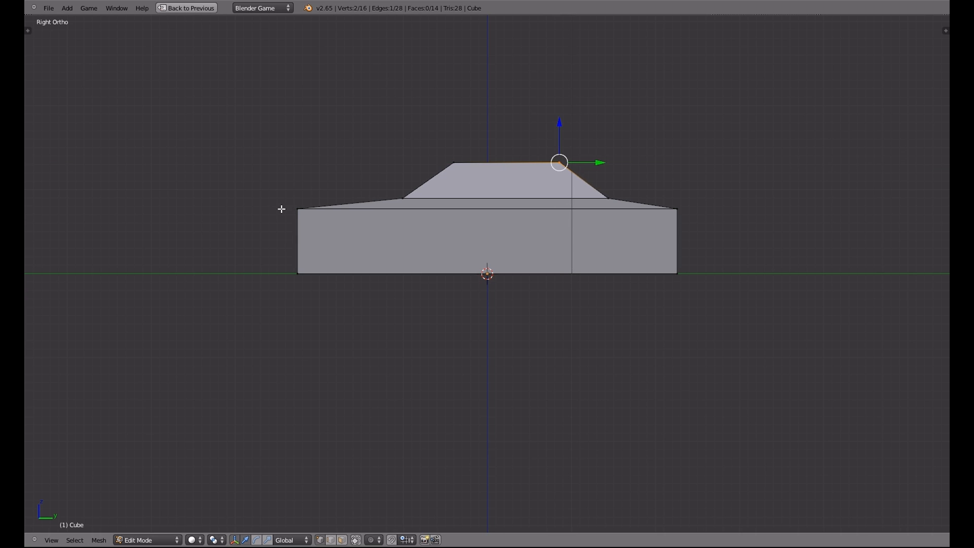
{"action": "left_click_drag", "start_coordinate": [558, 162], "coordinate": [299, 217]}
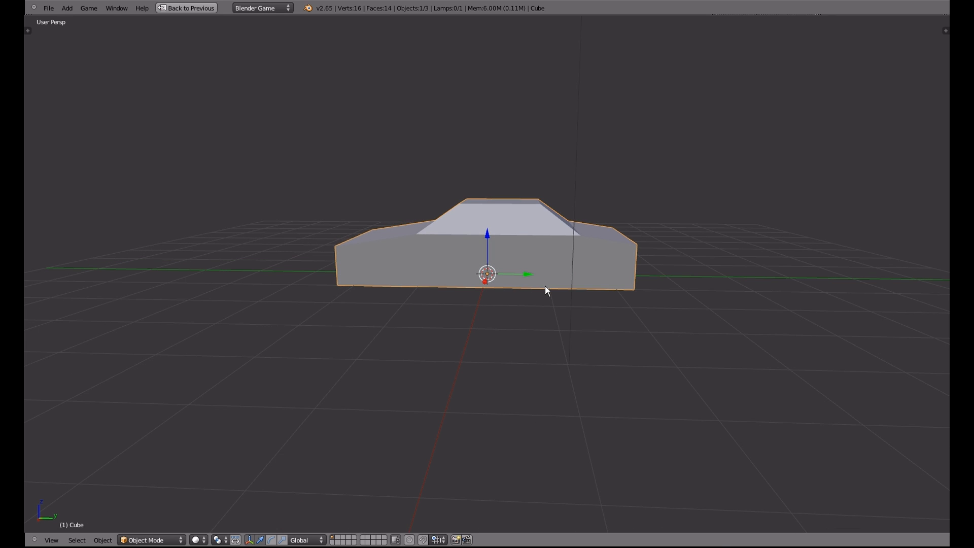
Leave full screen and make the car body a Rigid Body in the Physics tab
{"action": "left_click", "coordinate": [186, 8]}
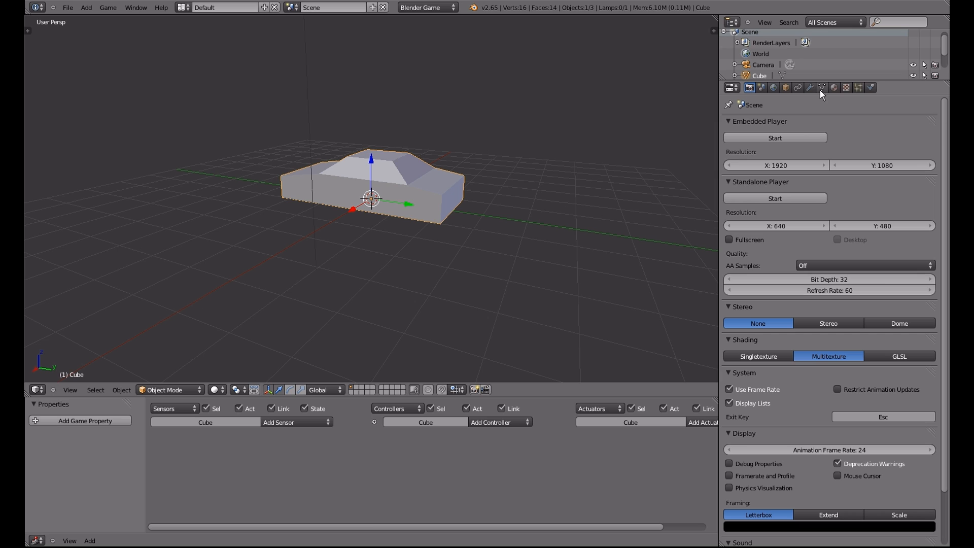
{"action": "mouse_move", "coordinate": [872, 89]}
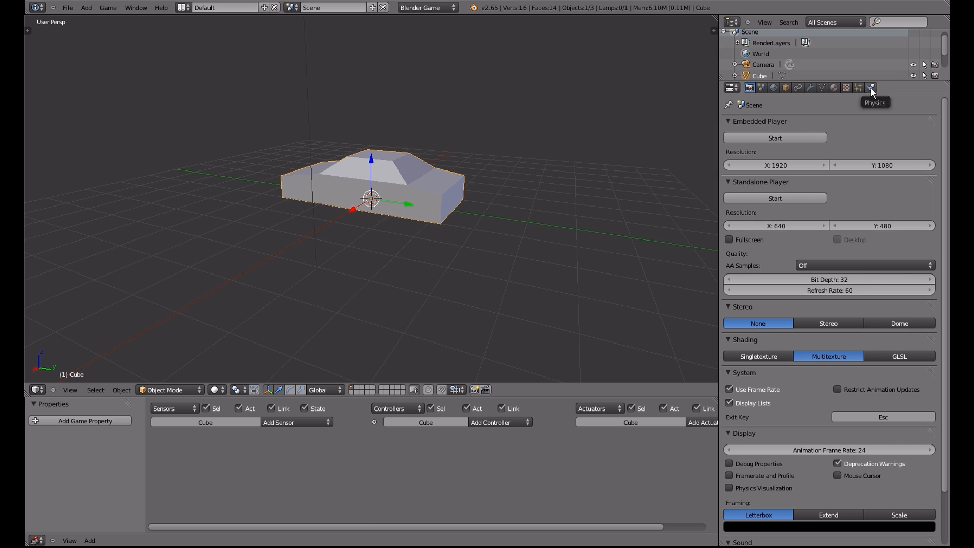
{"action": "left_click", "coordinate": [870, 87]}
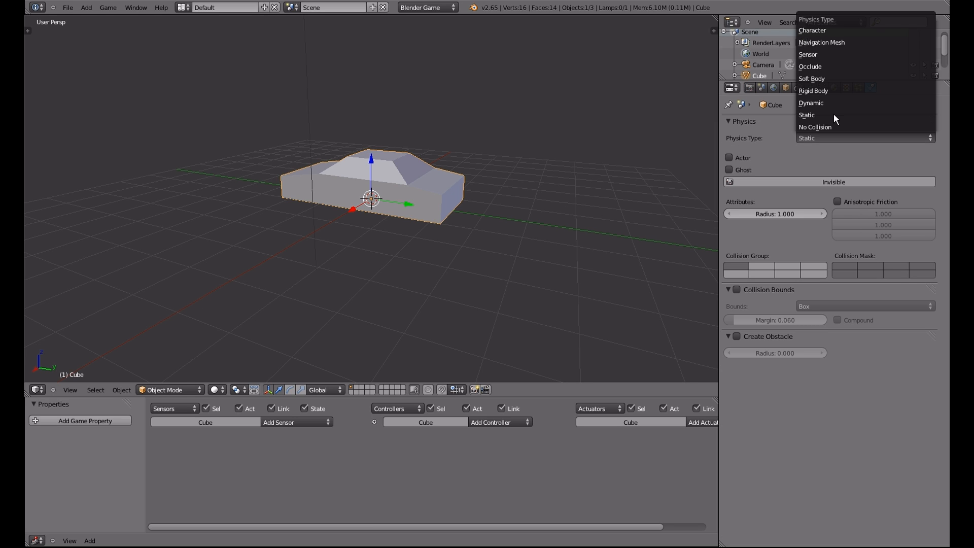
{"action": "left_click", "coordinate": [813, 91]}
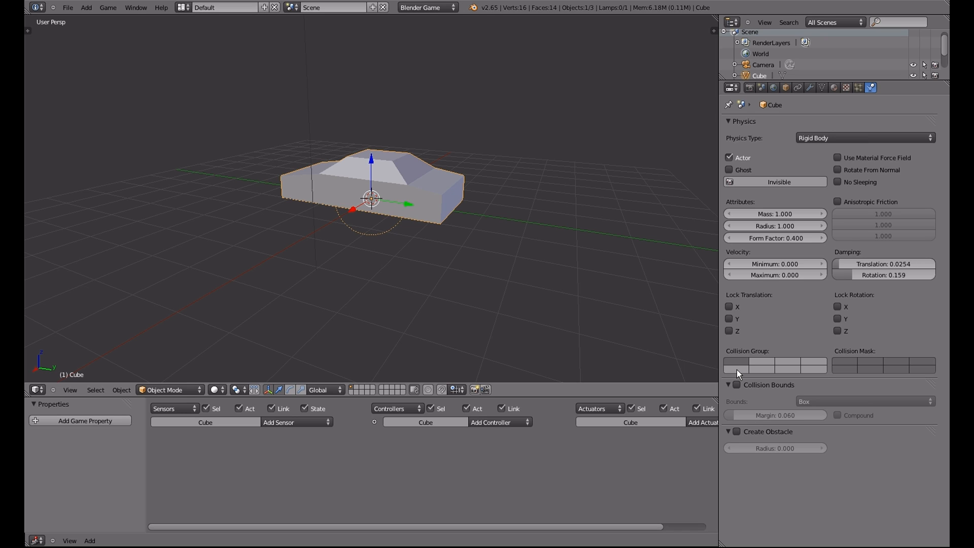
Enable Collision Bounds on the car body with the Triangle Mesh shape
{"action": "left_click", "coordinate": [737, 385]}
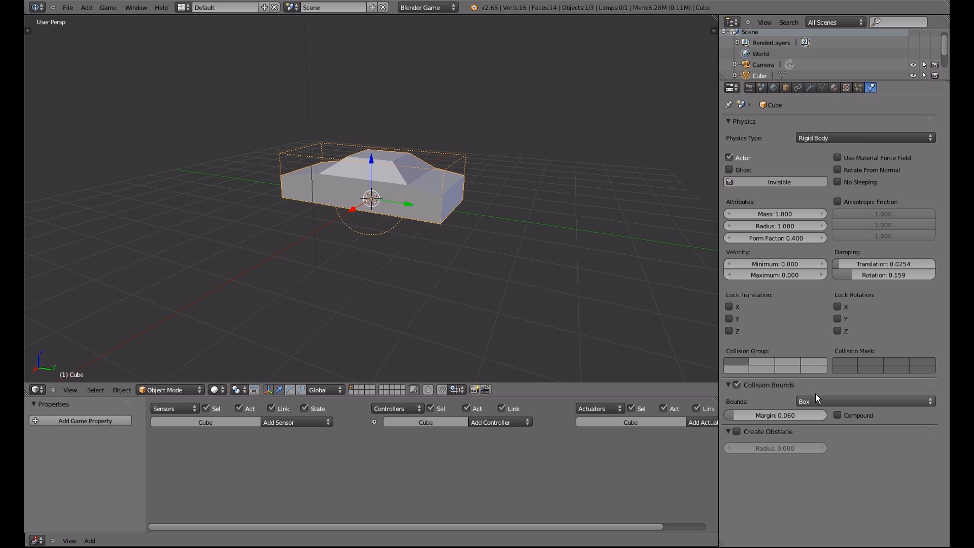
{"action": "left_click", "coordinate": [863, 402]}
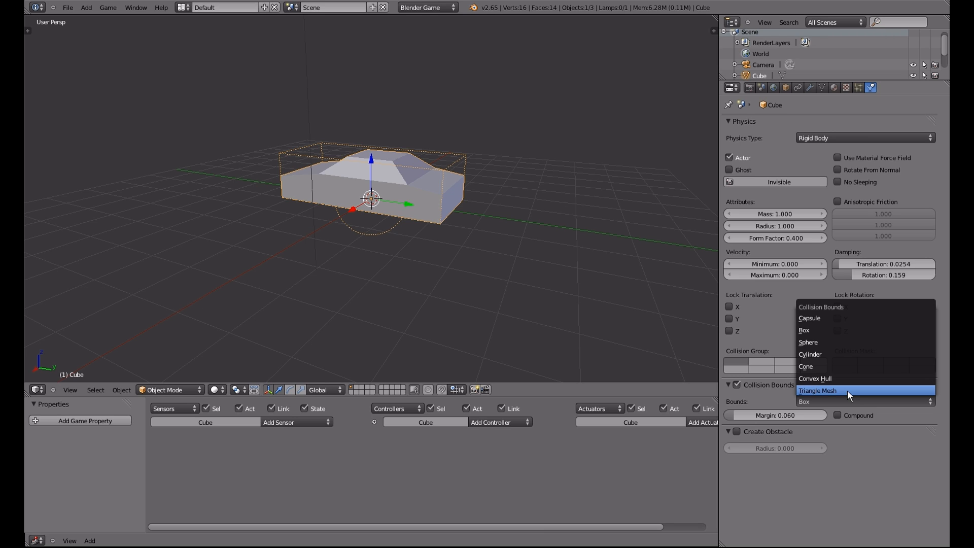
{"action": "mouse_move", "coordinate": [846, 403]}
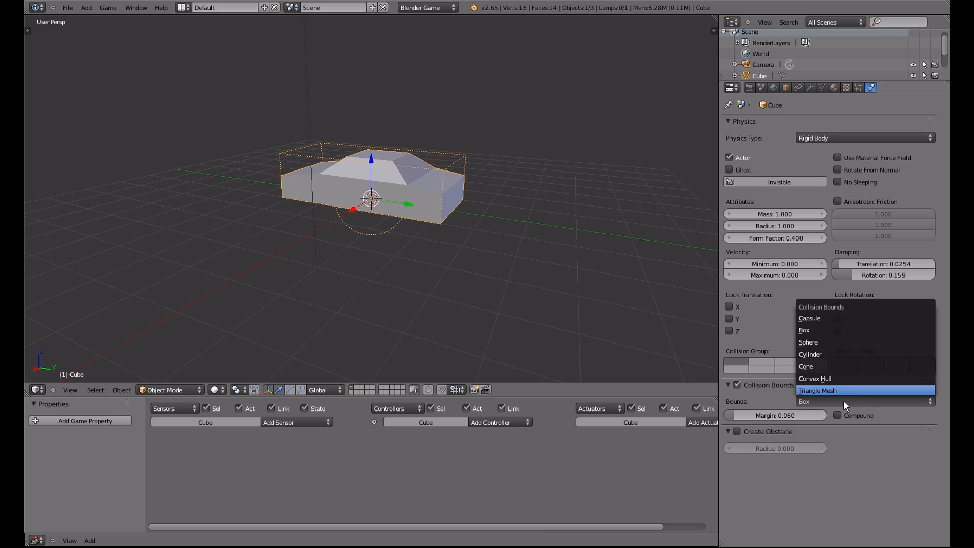
{"action": "left_click", "coordinate": [817, 390]}
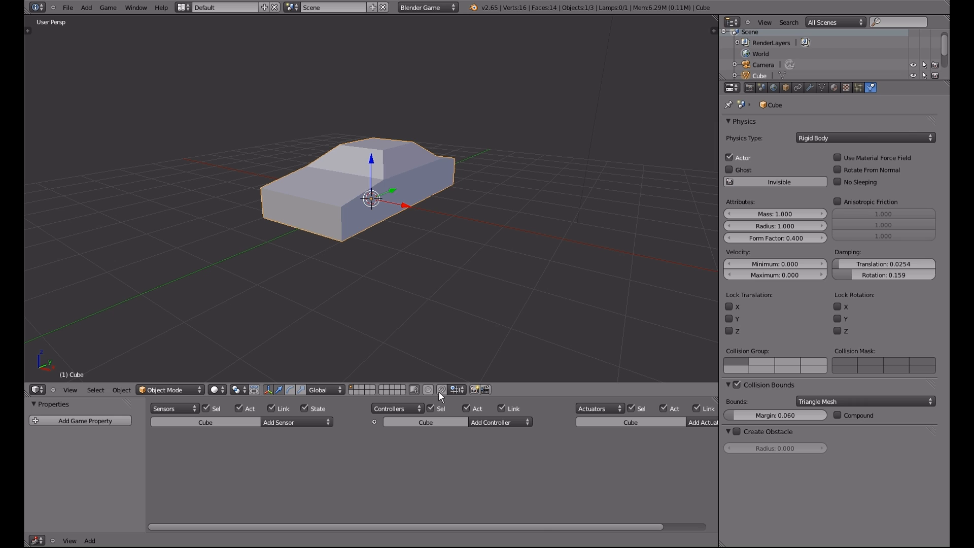
{"action": "mouse_move", "coordinate": [380, 349]}
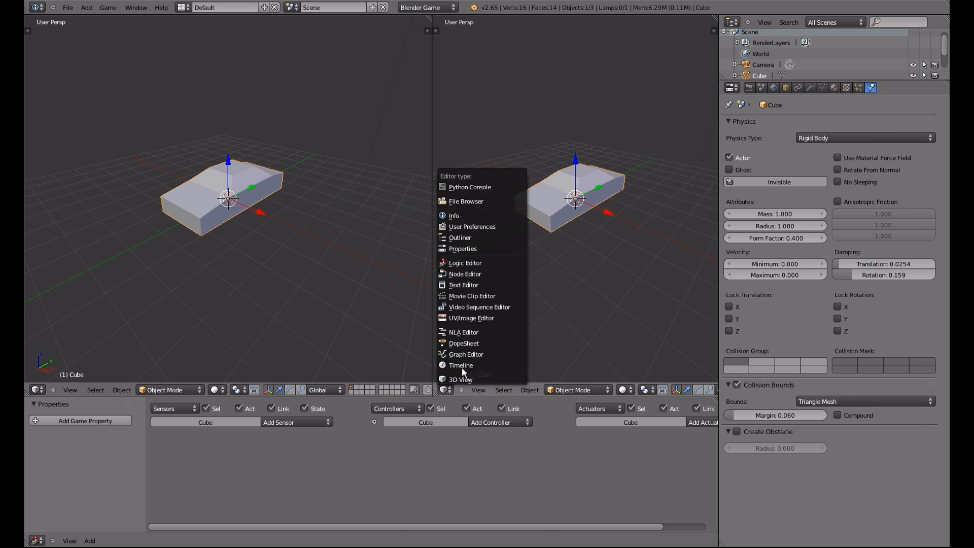
{"action": "mouse_move", "coordinate": [462, 284]}
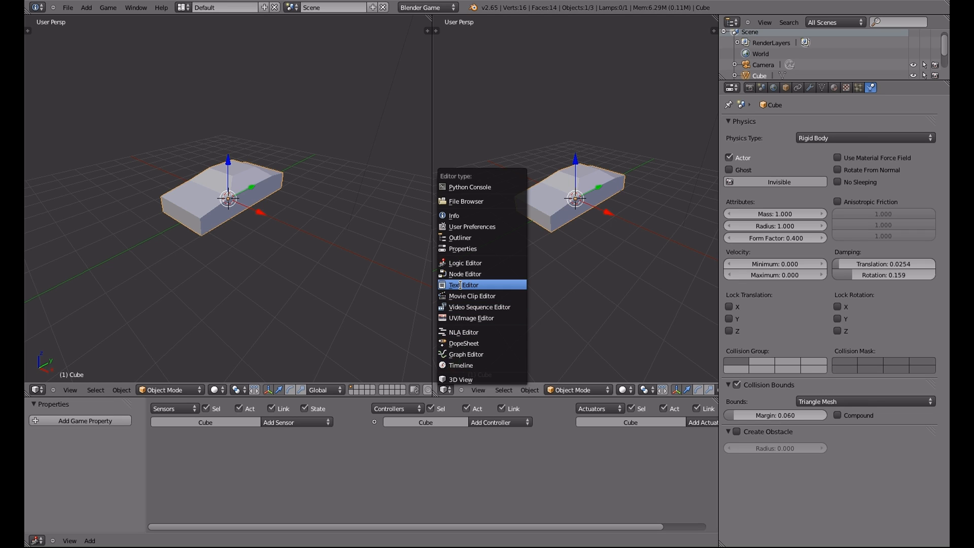
Turn the right half of the split view into a Text Editor for the suspension text
{"action": "left_click", "coordinate": [462, 284]}
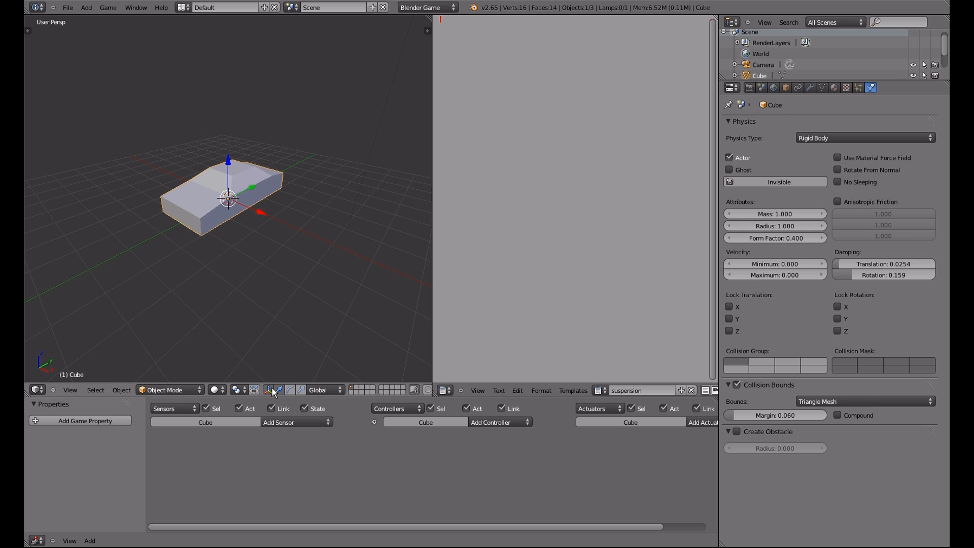
{"action": "mouse_move", "coordinate": [246, 324]}
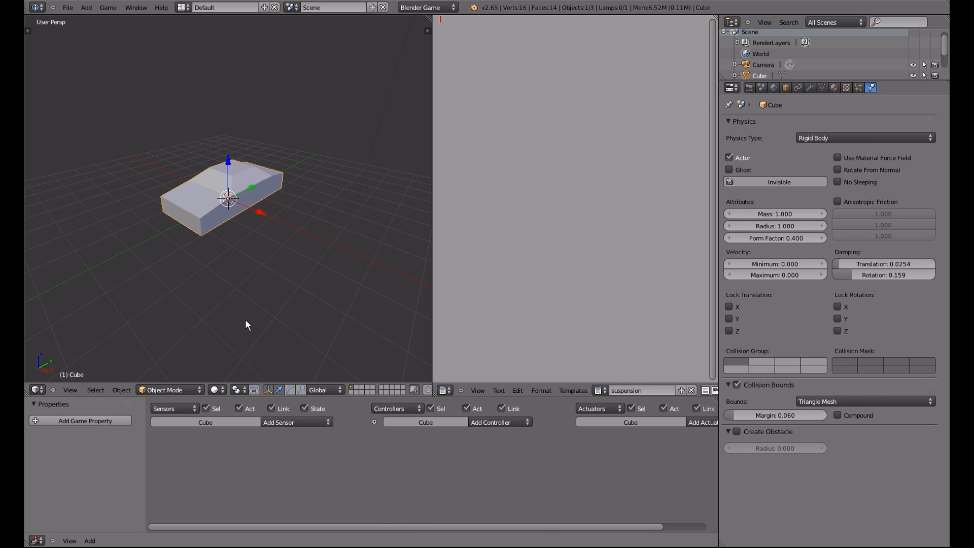
{"action": "mouse_move", "coordinate": [299, 257]}
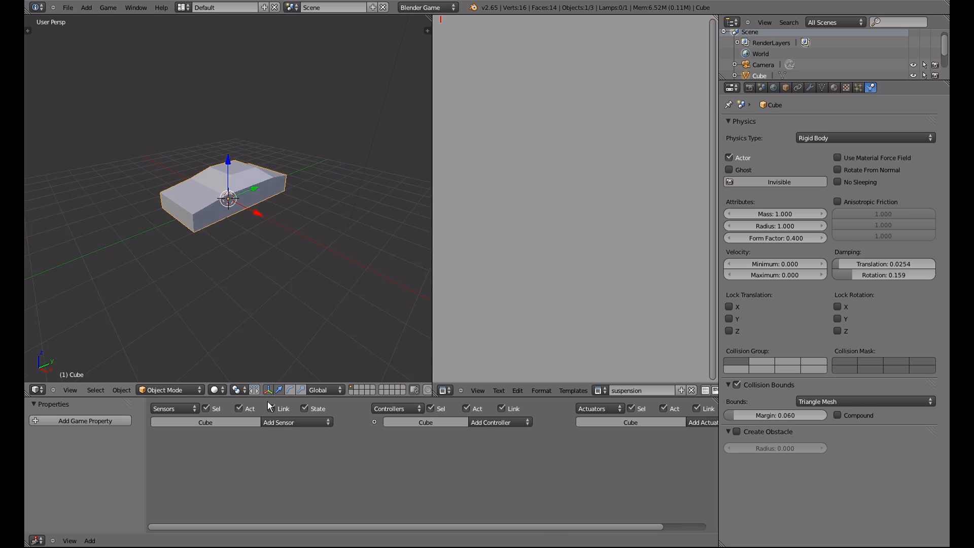
Add an Always sensor and a Python controller to the Cube, then fold both bricks up
{"action": "left_click", "coordinate": [296, 421]}
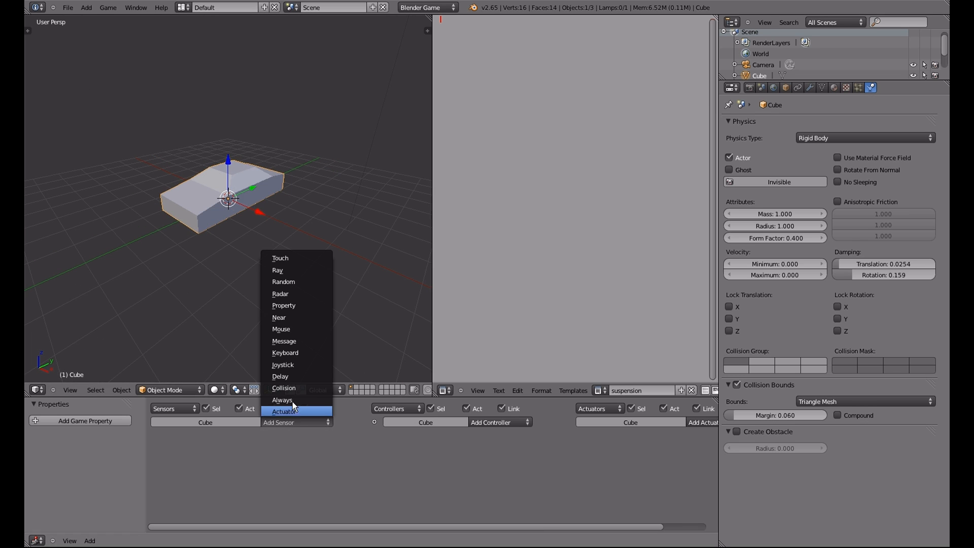
{"action": "left_click", "coordinate": [282, 400]}
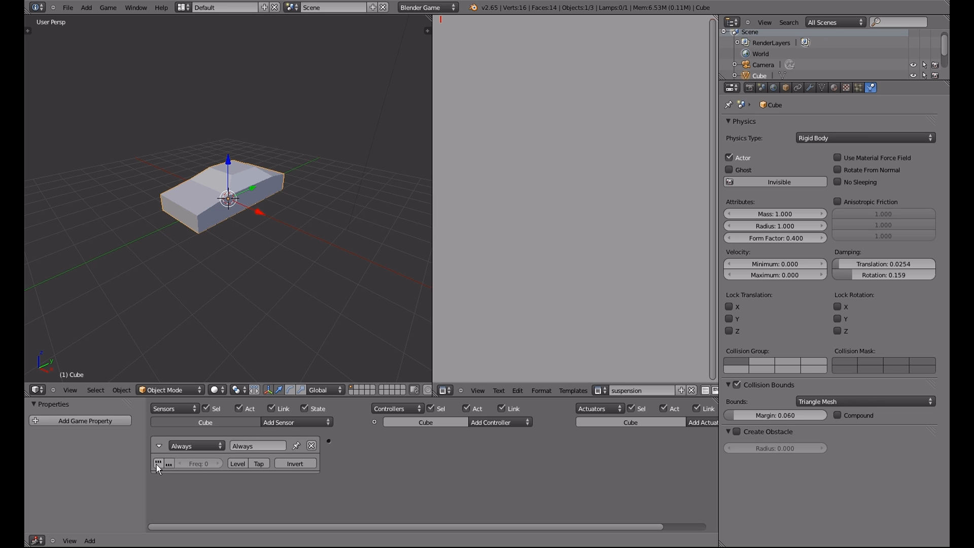
{"action": "mouse_move", "coordinate": [159, 463]}
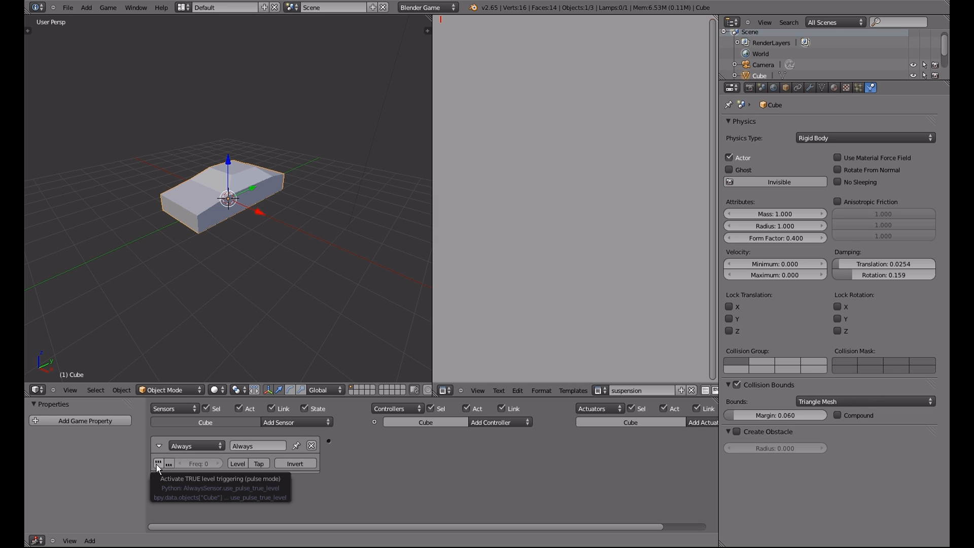
{"action": "mouse_move", "coordinate": [312, 471]}
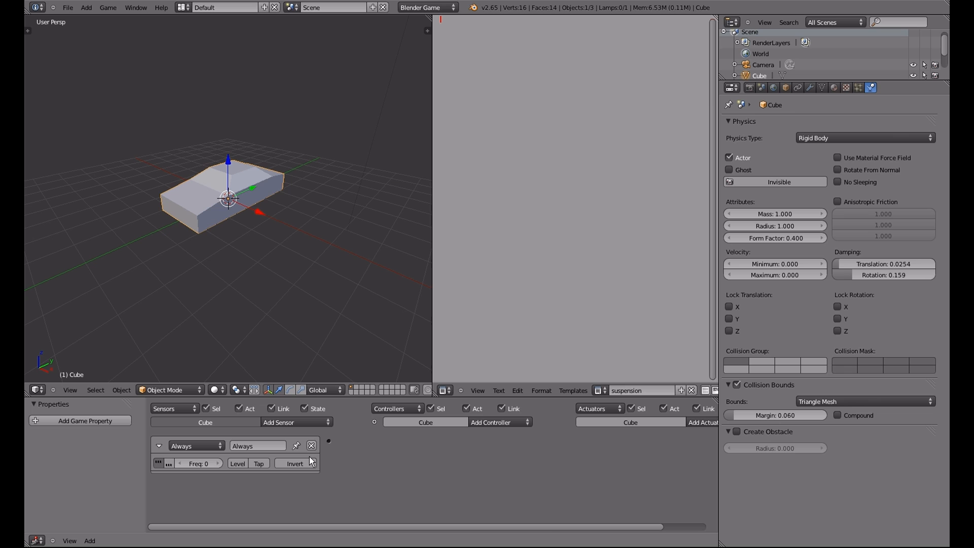
{"action": "mouse_move", "coordinate": [497, 440]}
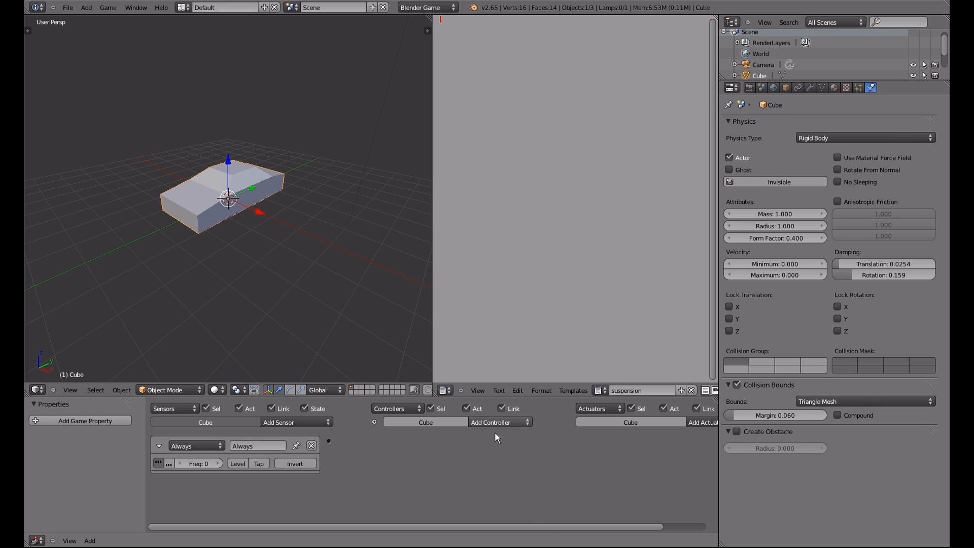
{"action": "left_click", "coordinate": [500, 422]}
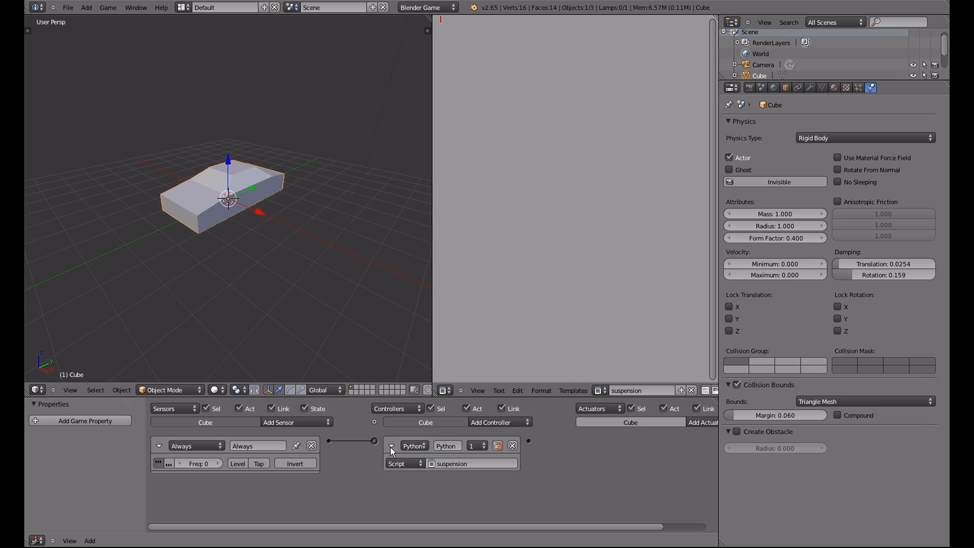
{"action": "left_click", "coordinate": [390, 445]}
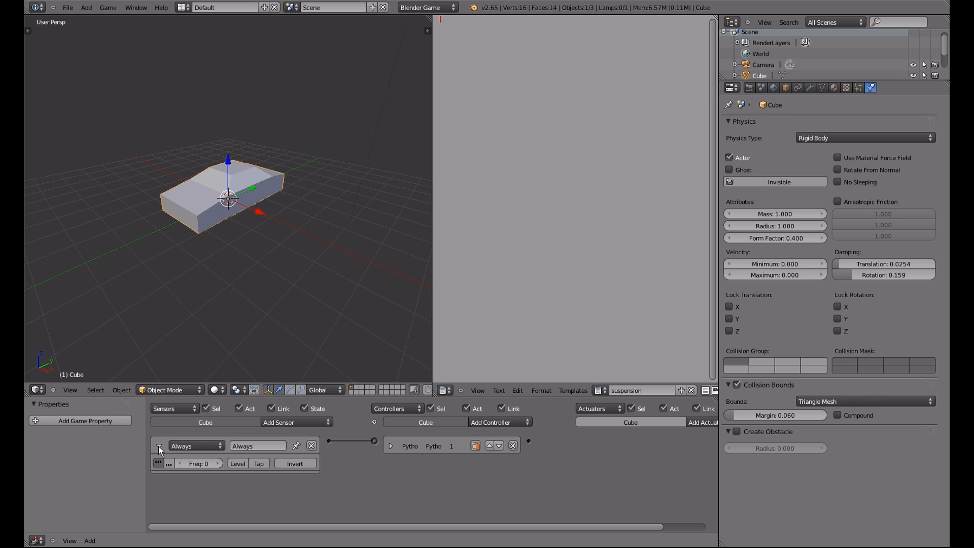
{"action": "left_click", "coordinate": [159, 445]}
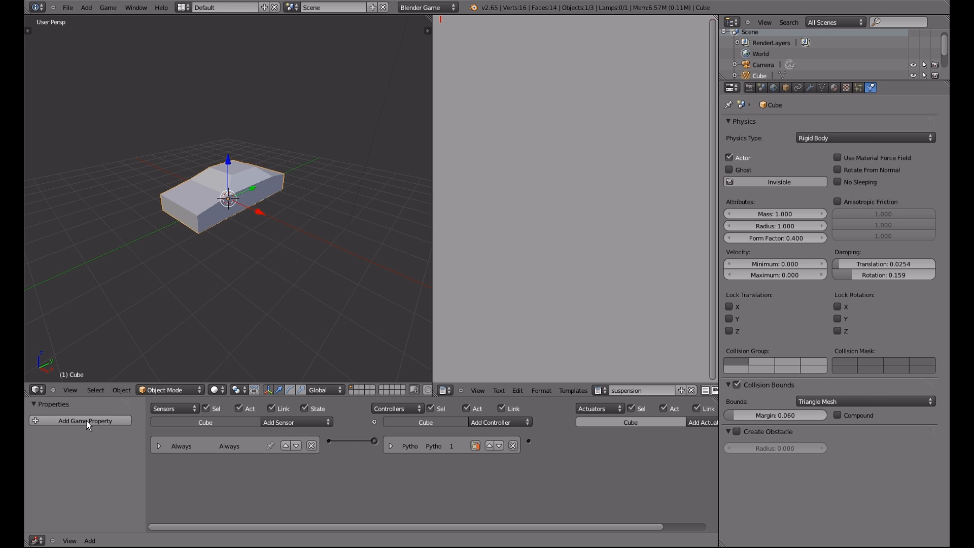
Add a game property to the Cube and rename it init
{"action": "left_click", "coordinate": [79, 420]}
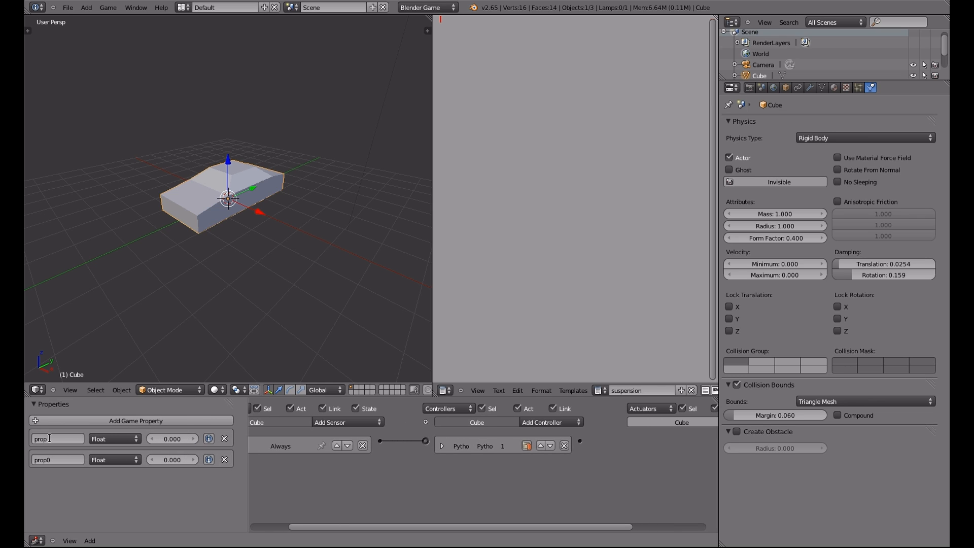
{"action": "double_click", "coordinate": [55, 438]}
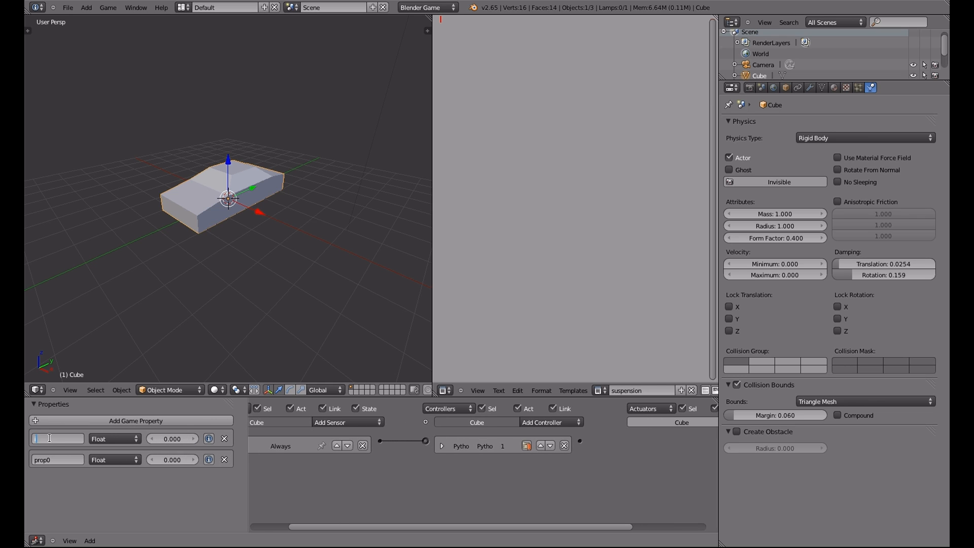
{"action": "type", "text": "init"}
{"action": "left_click", "coordinate": [57, 459]}
{"action": "type", "text": "cid"}
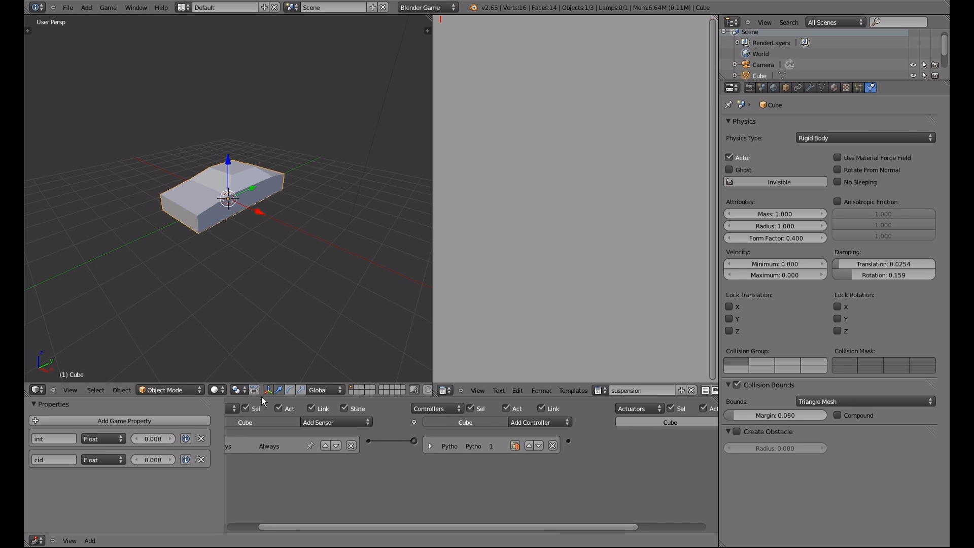
{"action": "mouse_move", "coordinate": [261, 368]}
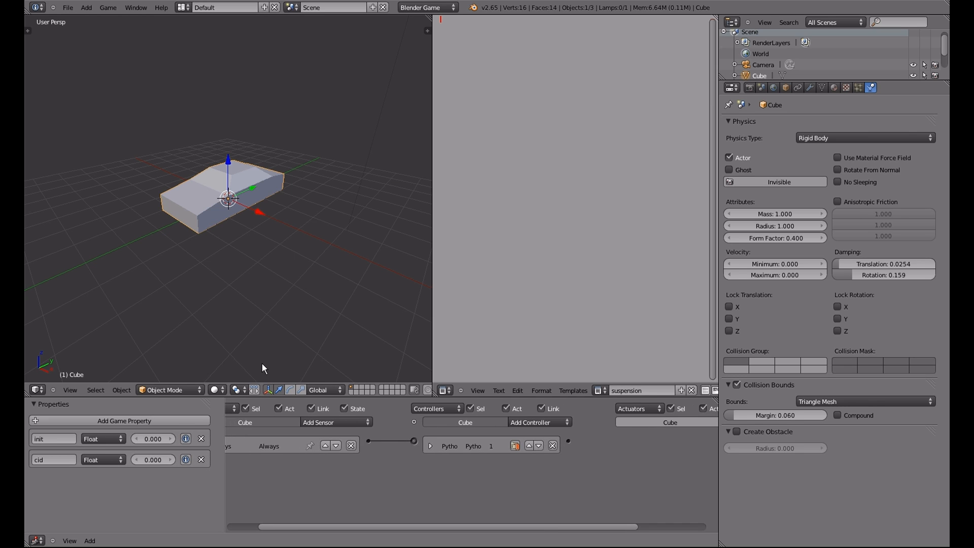
{"action": "mouse_move", "coordinate": [260, 257]}
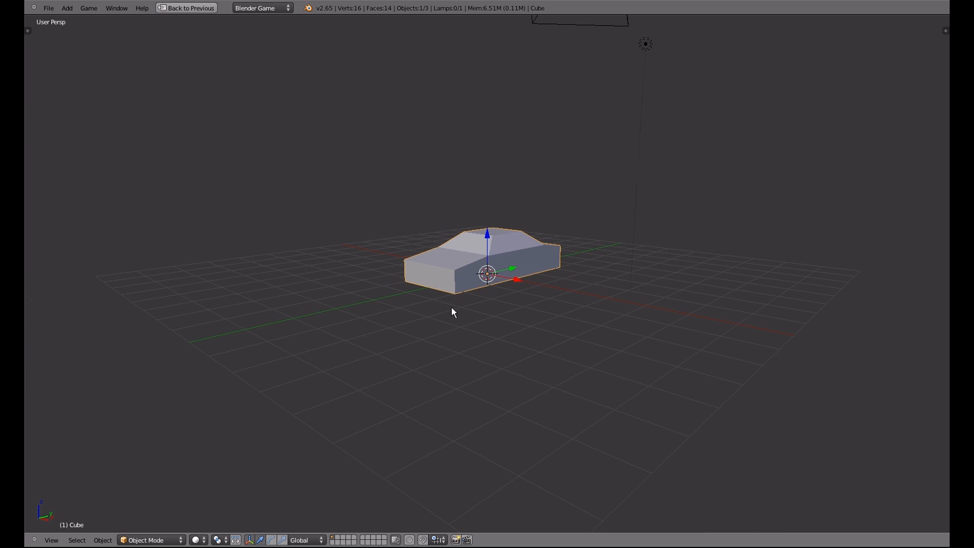
Add a Circle mesh beneath the car body and orbit to see it
{"action": "left_click", "coordinate": [69, 8]}
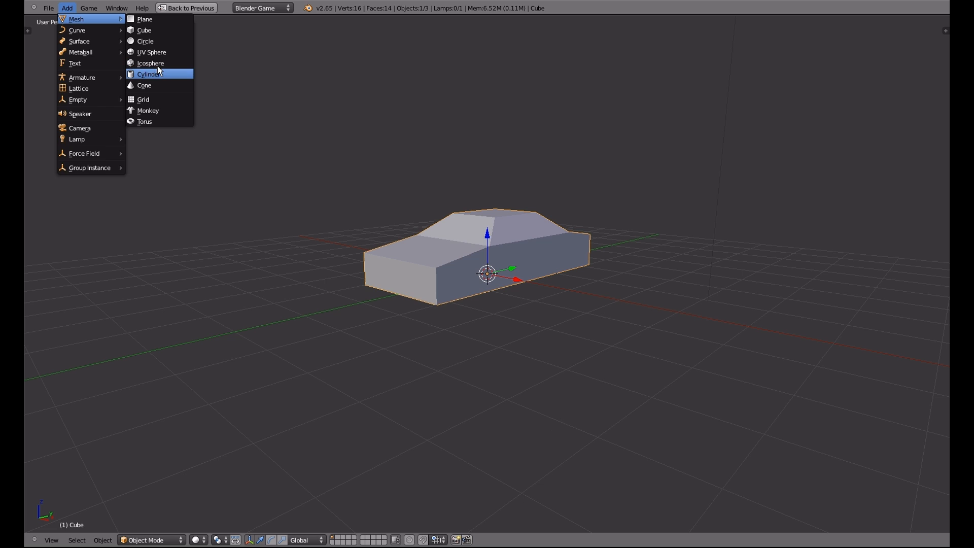
{"action": "mouse_move", "coordinate": [155, 42]}
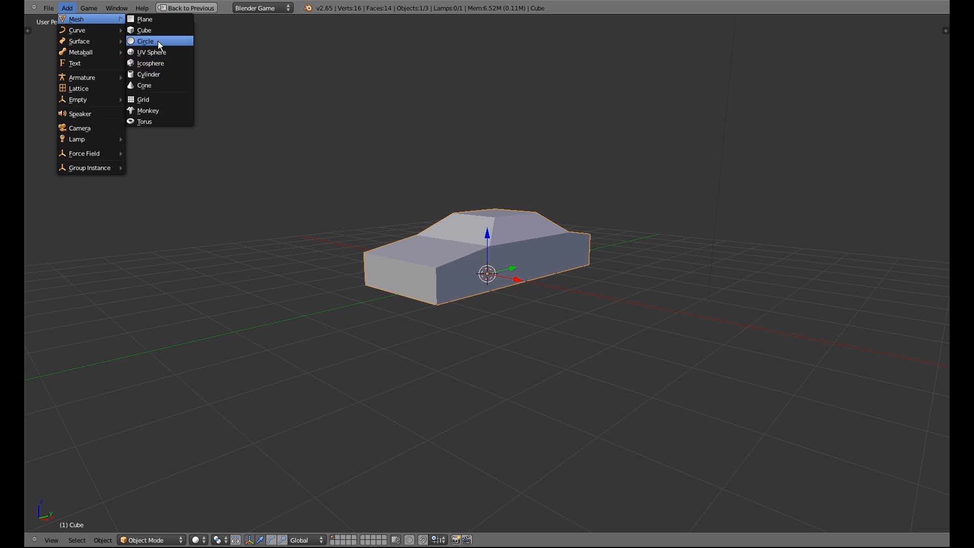
{"action": "left_click", "coordinate": [146, 40]}
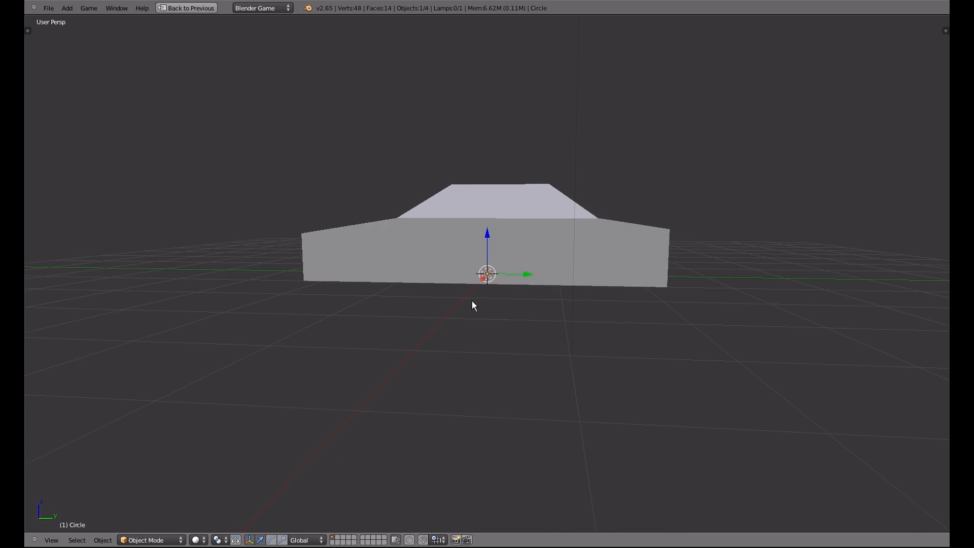
{"action": "left_click_drag", "start_coordinate": [472, 304], "coordinate": [428, 281]}
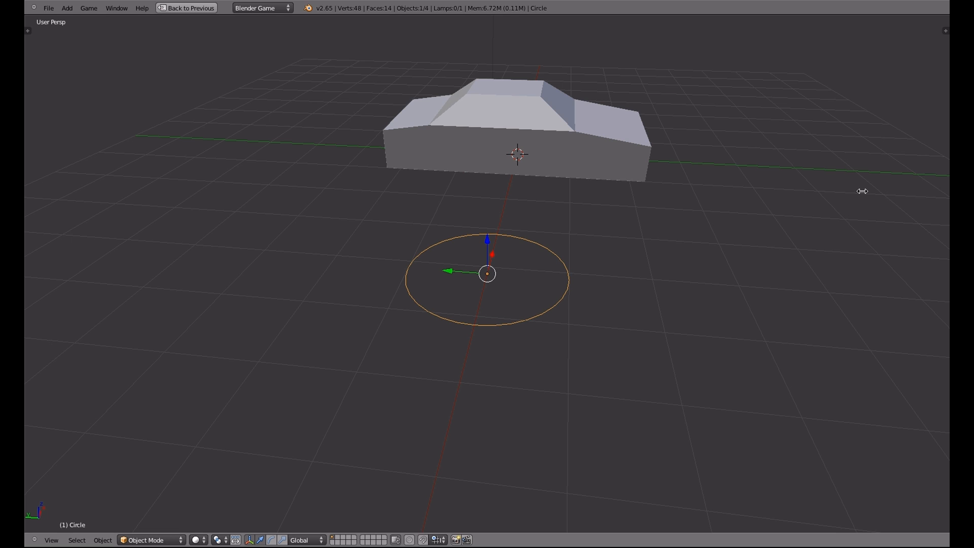
Set the circle's scale to 0.4 on X and Y in the Transform panel
{"action": "key", "text": "N"}
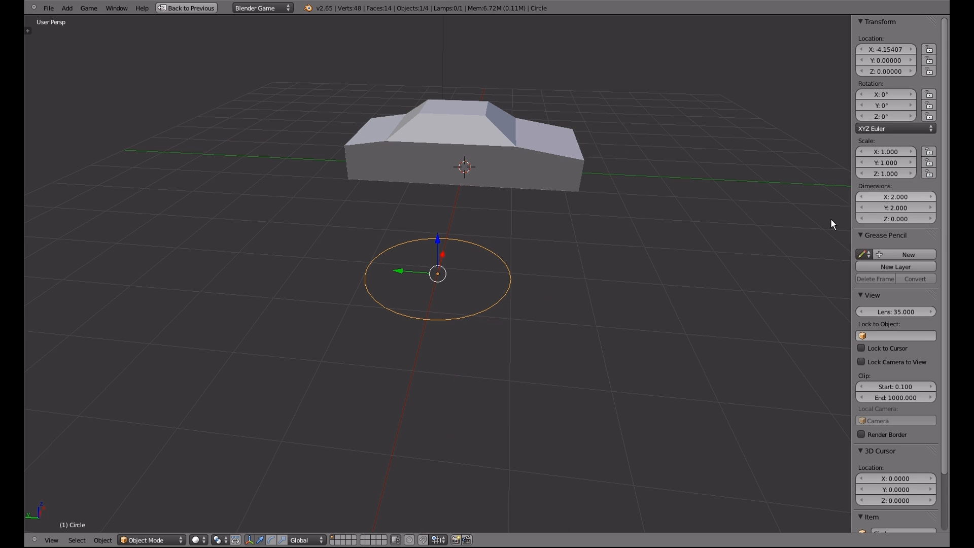
{"action": "mouse_move", "coordinate": [878, 213]}
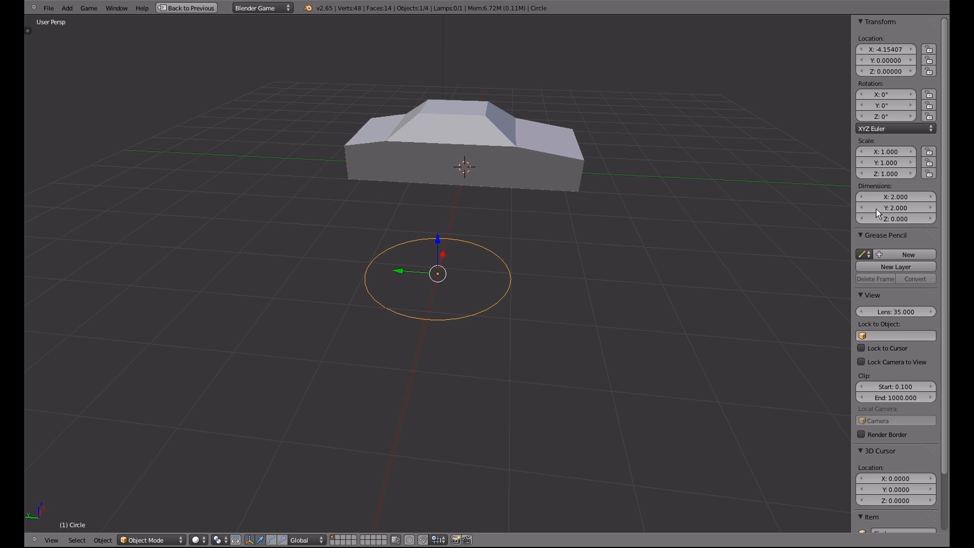
{"action": "left_click", "coordinate": [895, 196]}
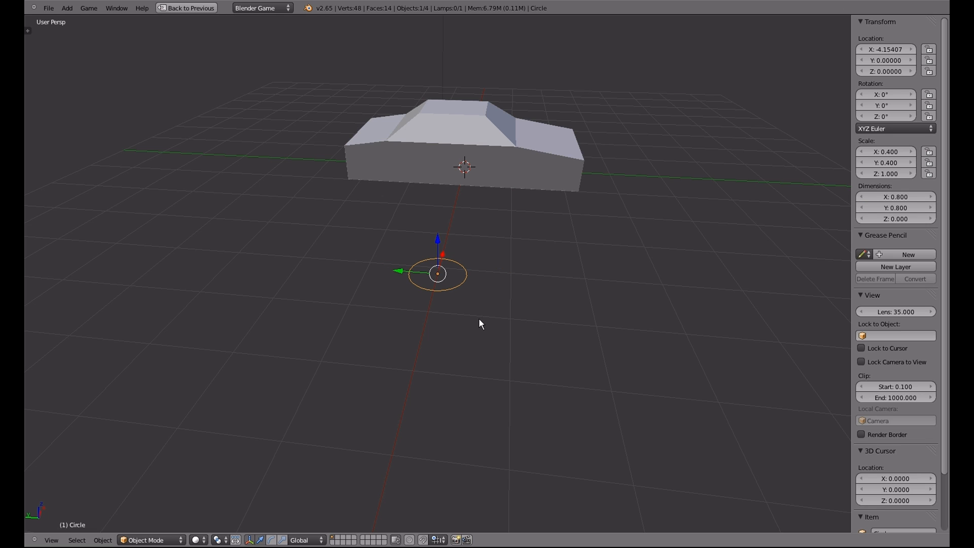
{"action": "left_click_drag", "start_coordinate": [480, 323], "coordinate": [392, 316]}
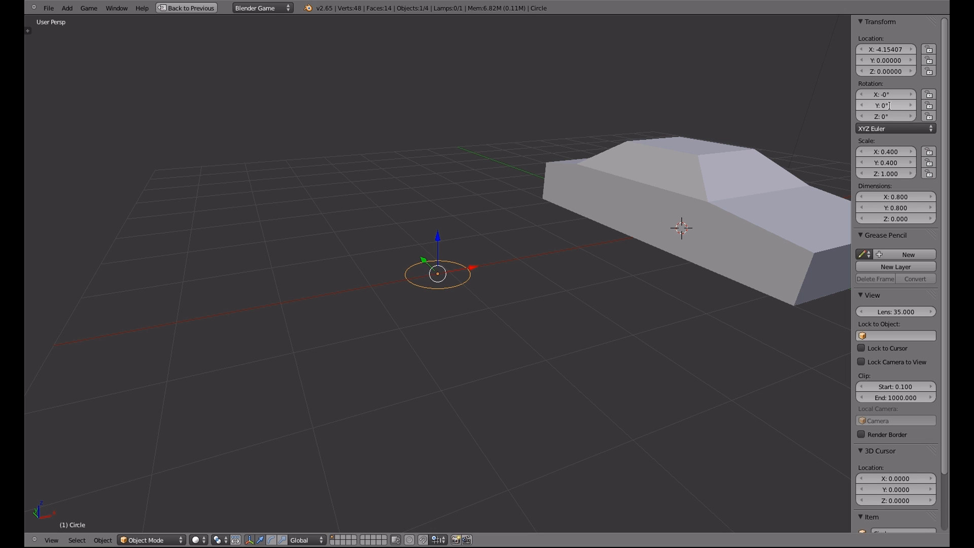
Rotate the circle 90 degrees around Y so it stands upright
{"action": "left_click", "coordinate": [888, 105]}
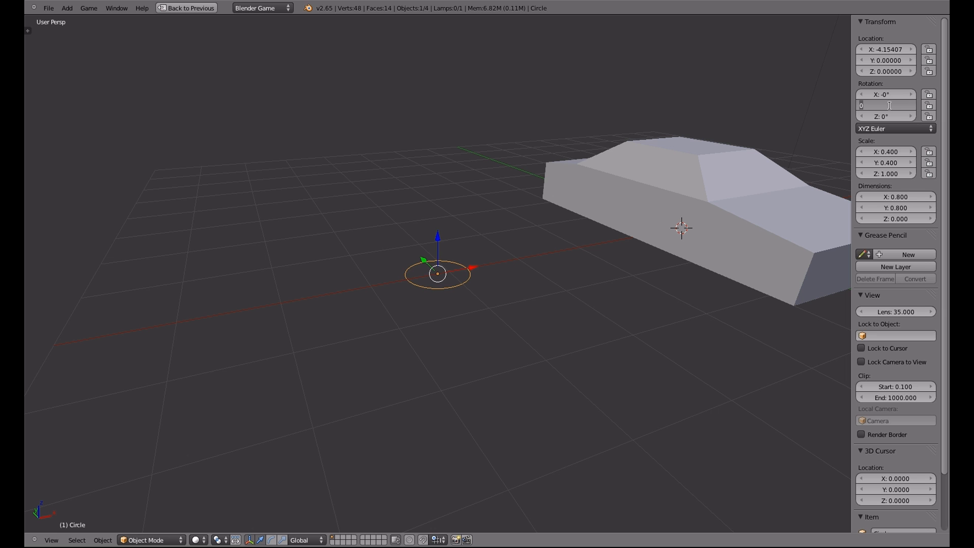
{"action": "type", "text": "90°"}
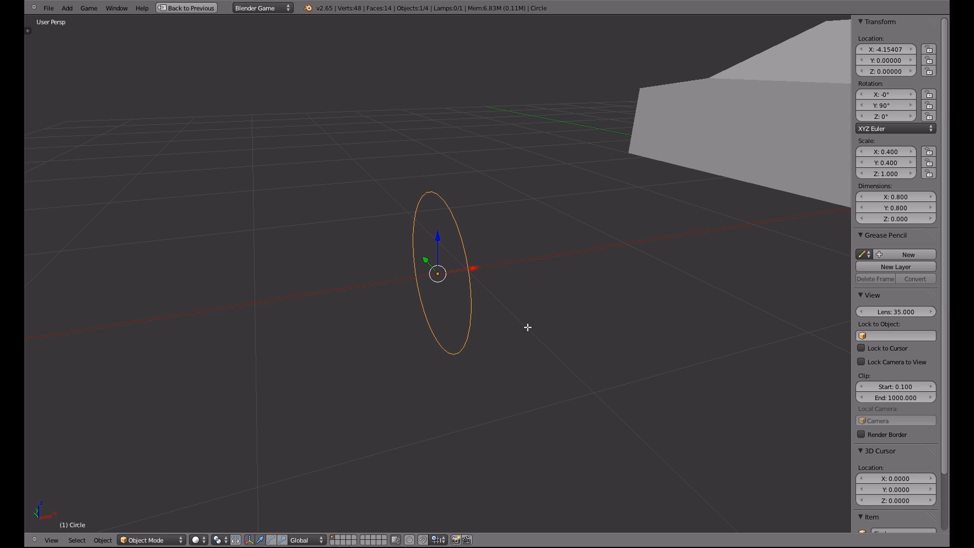
{"action": "key", "text": "Tab"}
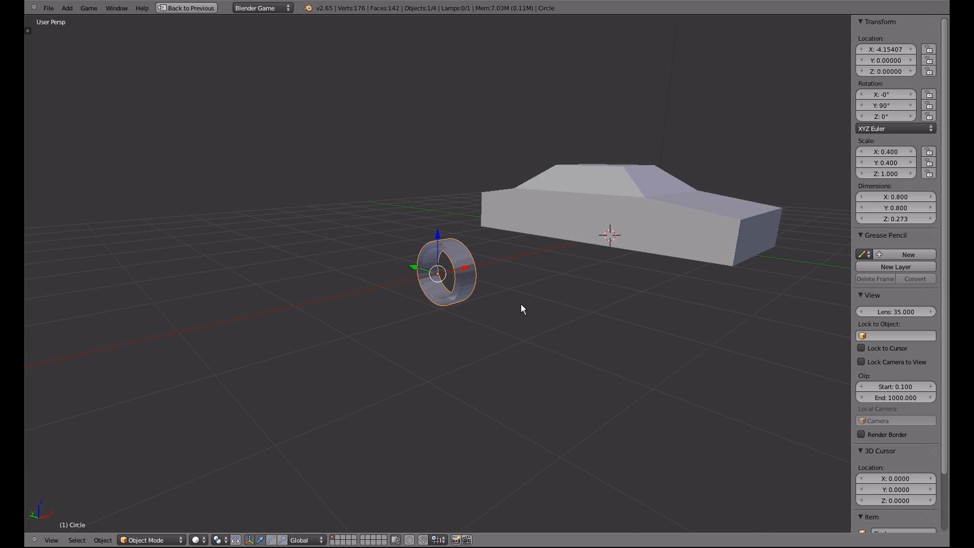
Set the wheel ring's origin to its geometry centre via Object > Transform, checking it from the side
{"action": "left_click_drag", "start_coordinate": [522, 308], "coordinate": [416, 307]}
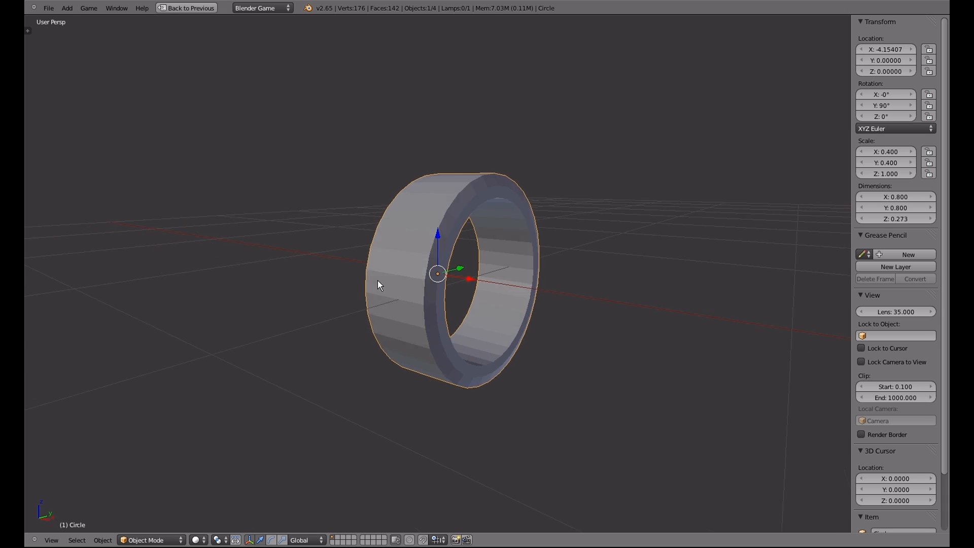
{"action": "left_click_drag", "start_coordinate": [378, 284], "coordinate": [418, 282]}
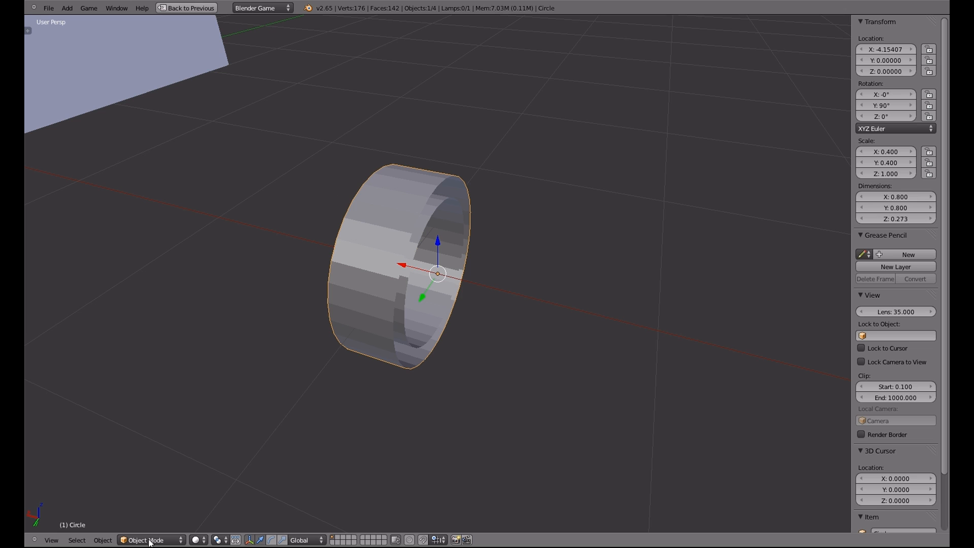
{"action": "left_click", "coordinate": [101, 540]}
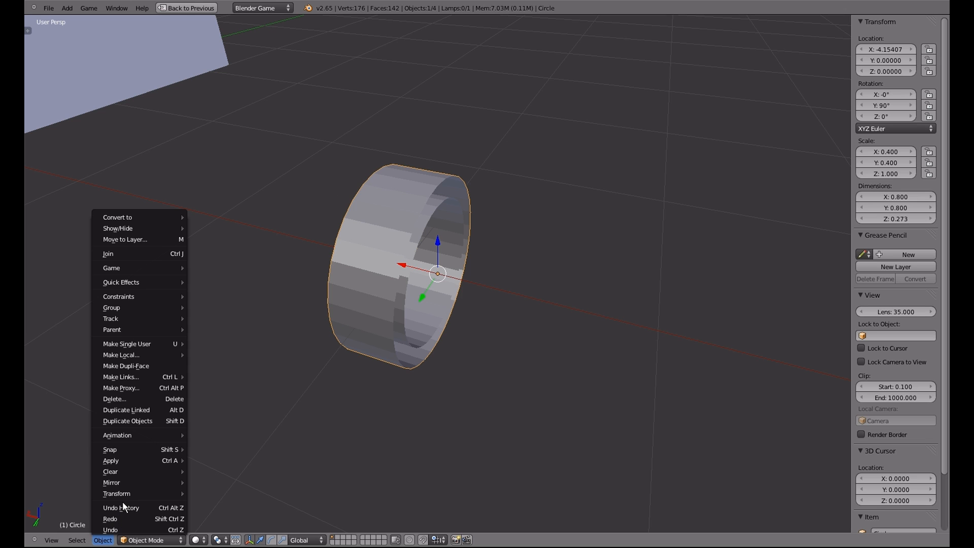
{"action": "mouse_move", "coordinate": [116, 492]}
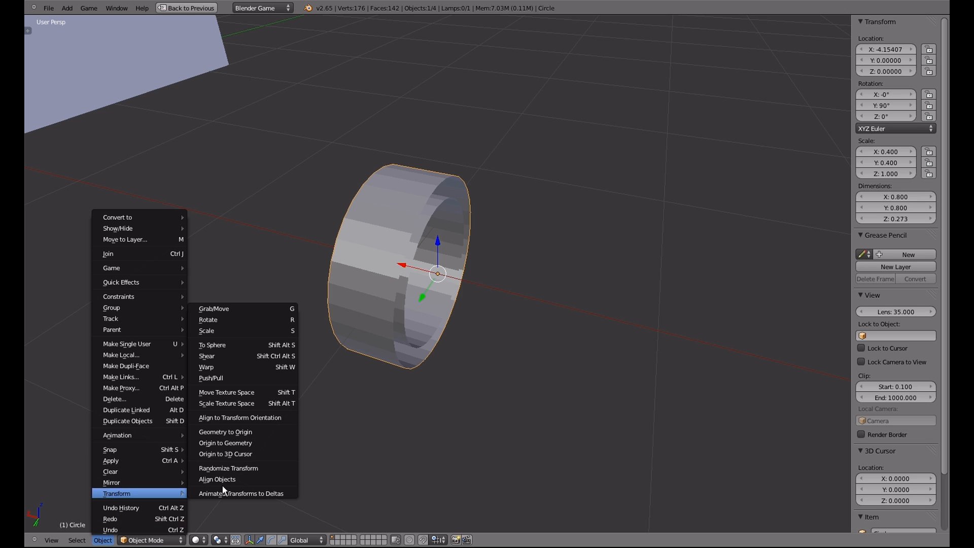
{"action": "mouse_move", "coordinate": [233, 443]}
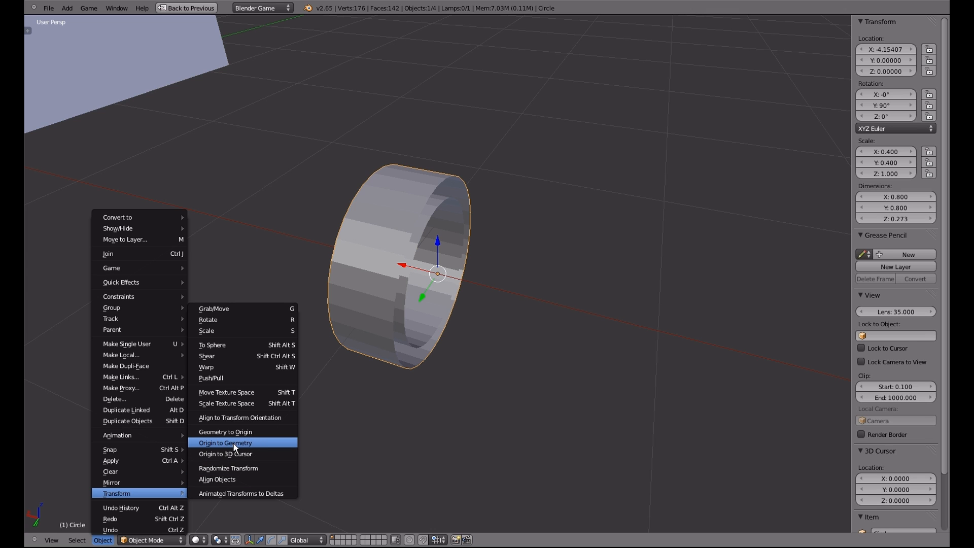
{"action": "left_click", "coordinate": [225, 442]}
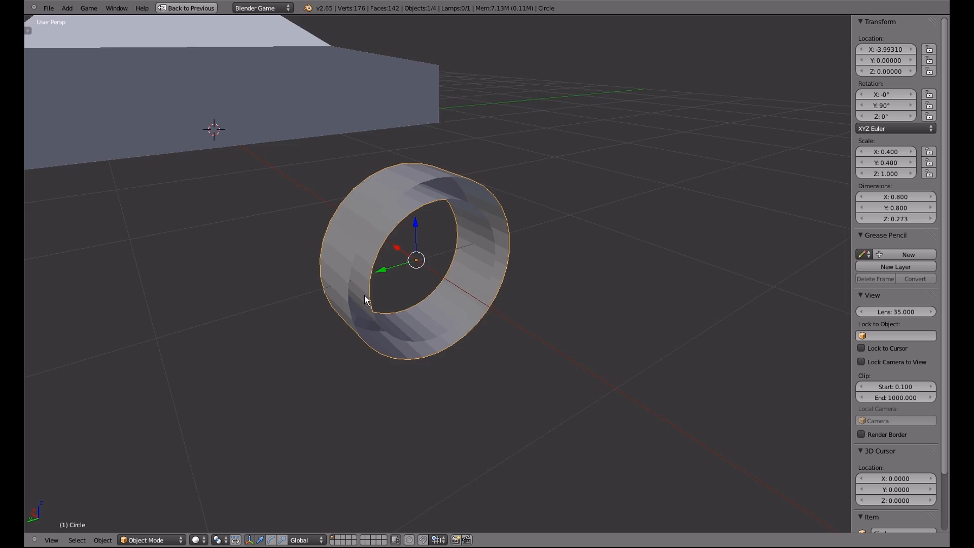
{"action": "left_click_drag", "start_coordinate": [366, 299], "coordinate": [444, 316]}
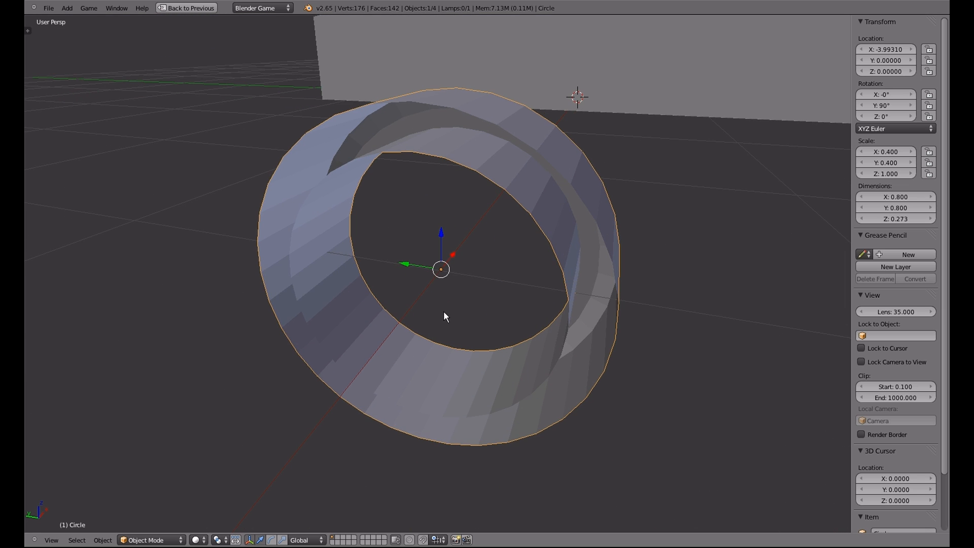
{"action": "left_click_drag", "start_coordinate": [445, 317], "coordinate": [491, 326]}
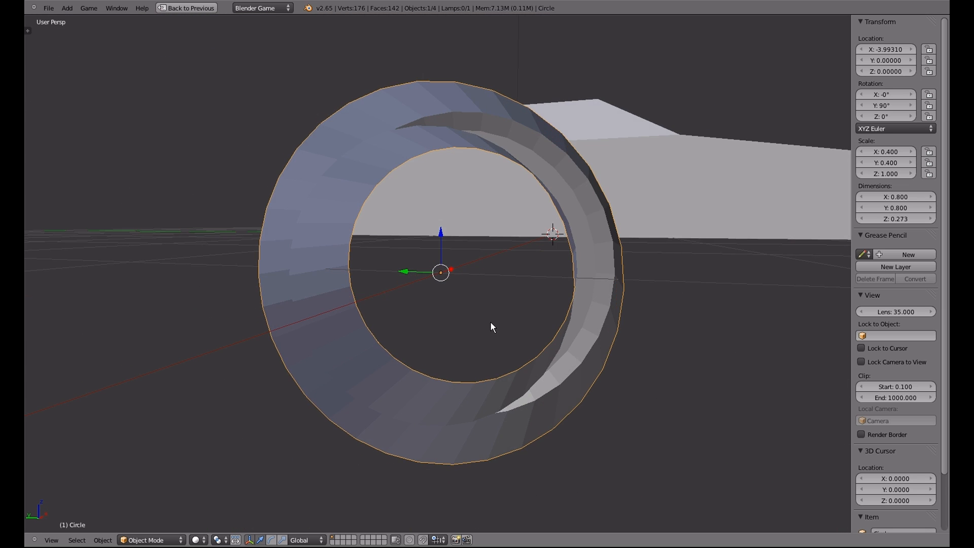
{"action": "scroll", "scroll_direction": "down", "scroll_amount": 3}
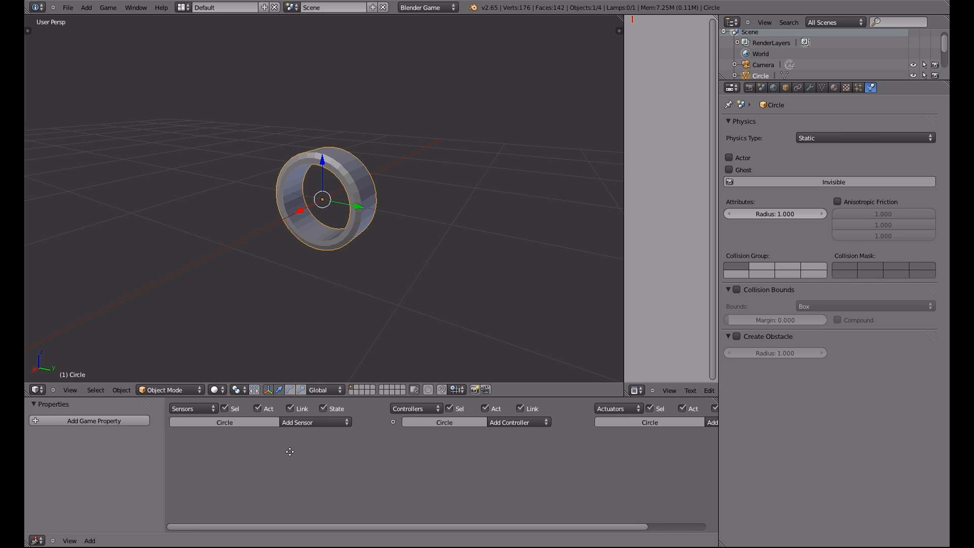
{"action": "mouse_move", "coordinate": [557, 457]}
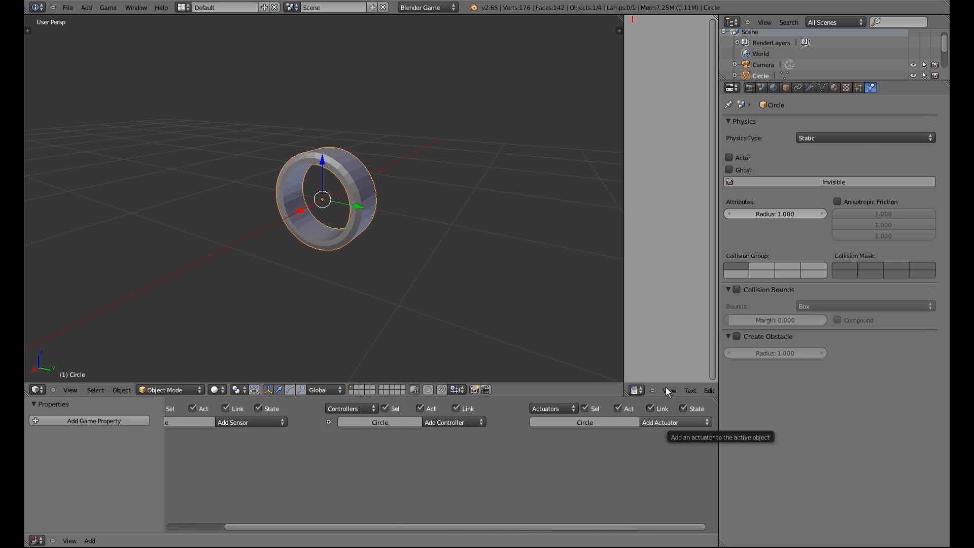
Add a Visibility actuator to the Circle wheel, rename it wheel1 and collapse its details
{"action": "left_click", "coordinate": [673, 422]}
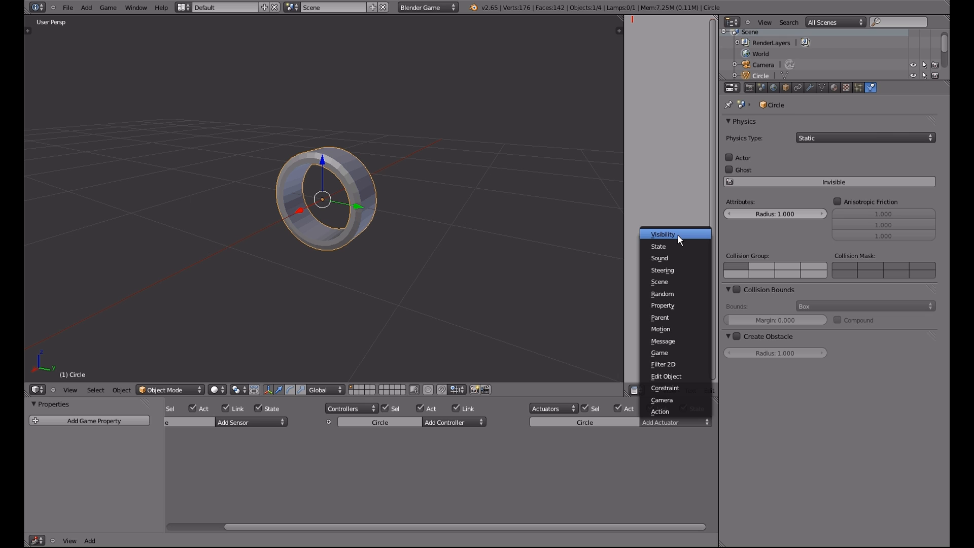
{"action": "left_click", "coordinate": [662, 233]}
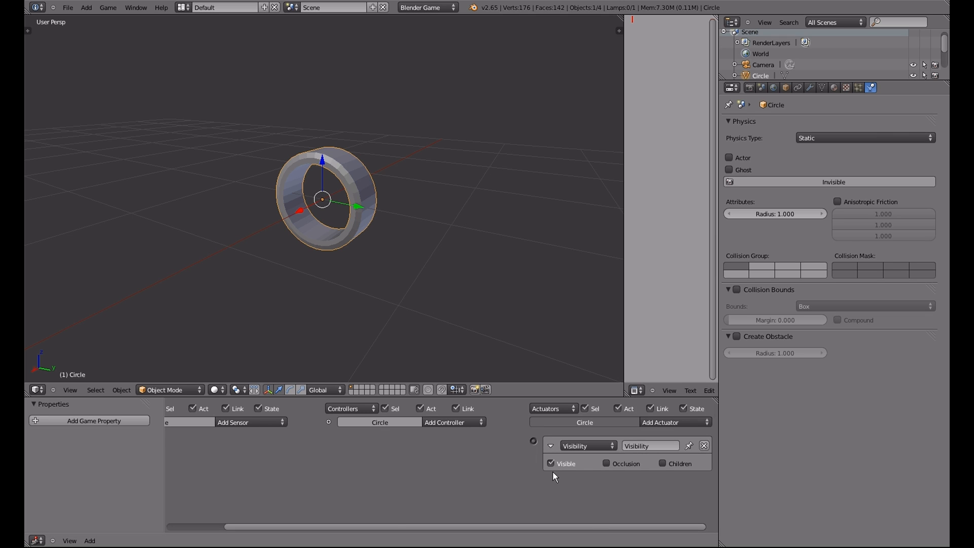
{"action": "mouse_move", "coordinate": [582, 464]}
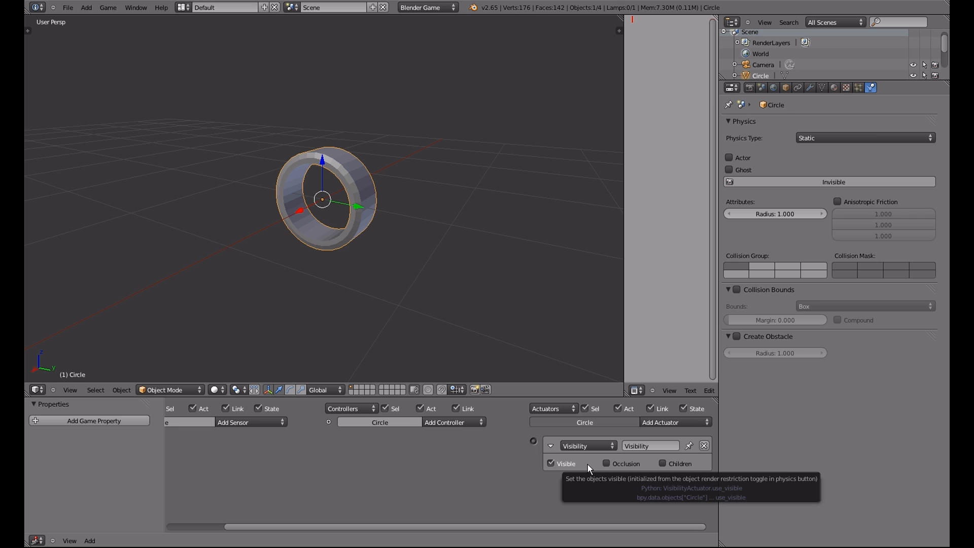
{"action": "mouse_move", "coordinate": [622, 457]}
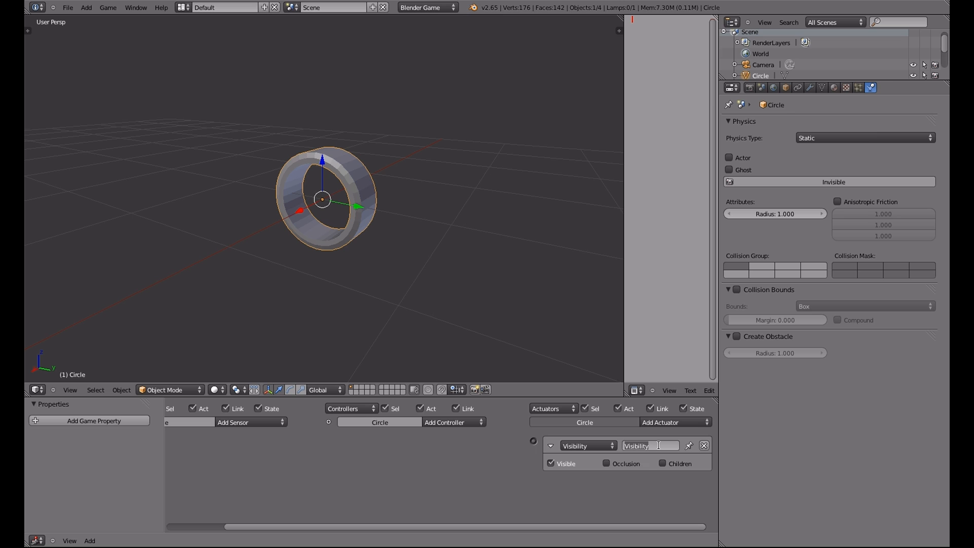
{"action": "type", "text": "whi"}
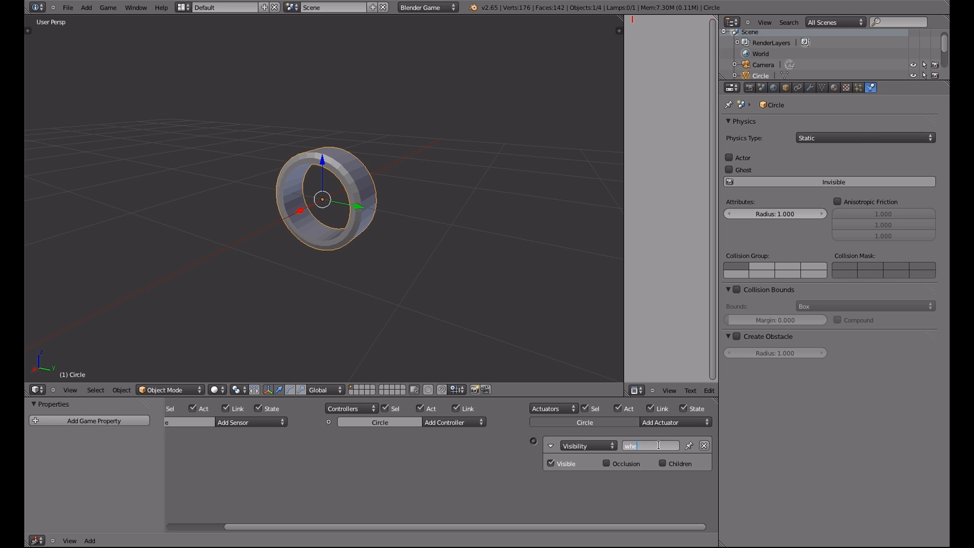
{"action": "type", "text": "wheel1"}
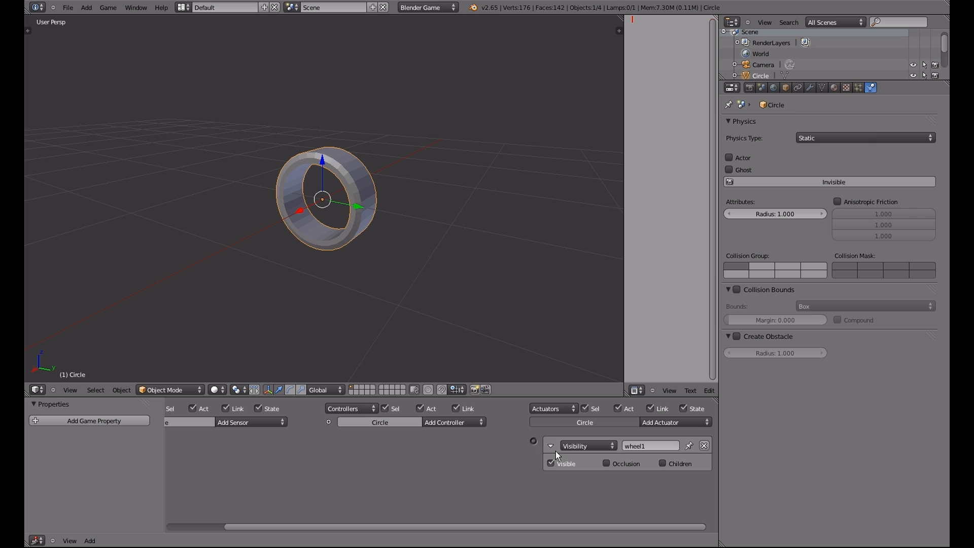
{"action": "mouse_move", "coordinate": [563, 463]}
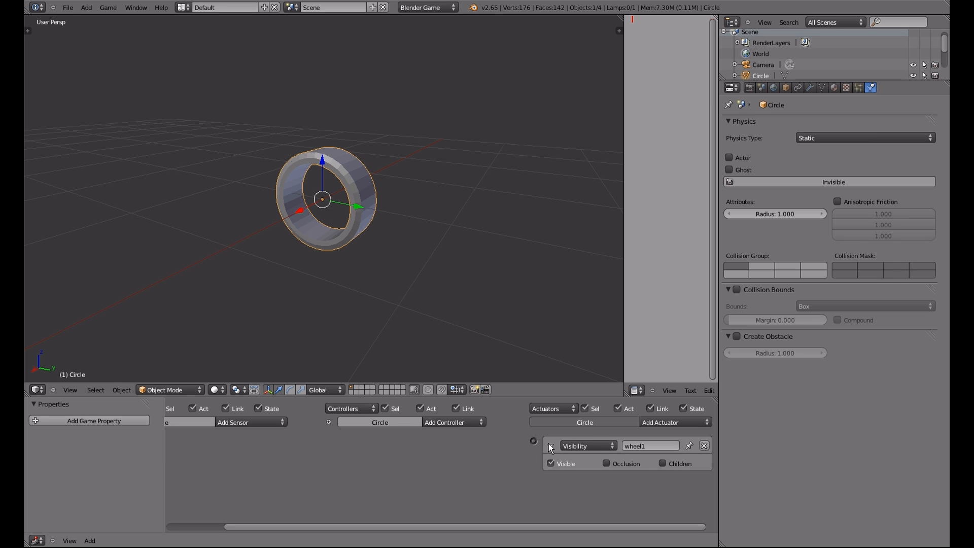
{"action": "left_click", "coordinate": [550, 446]}
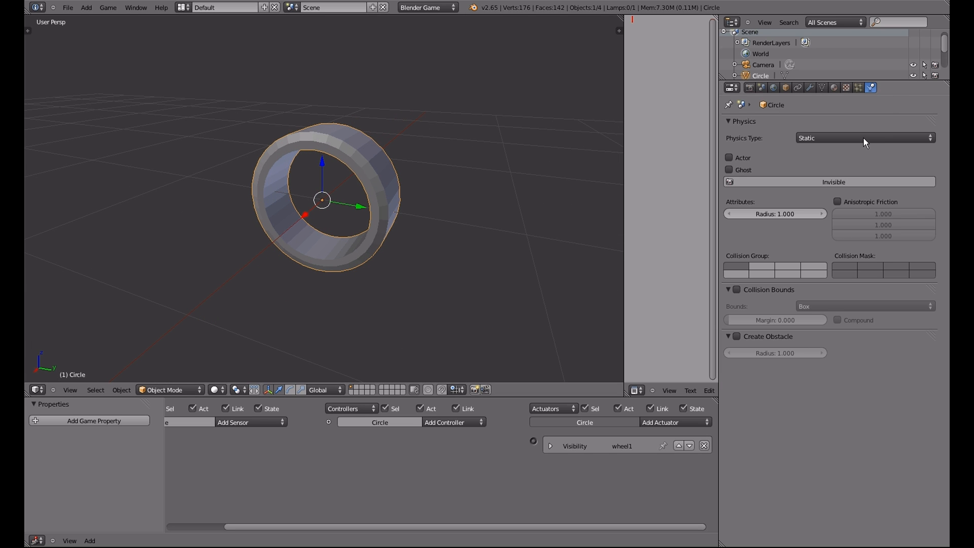
Set the wheel's physics type to No Collision before duplicating it into four wheels
{"action": "left_click", "coordinate": [864, 138]}
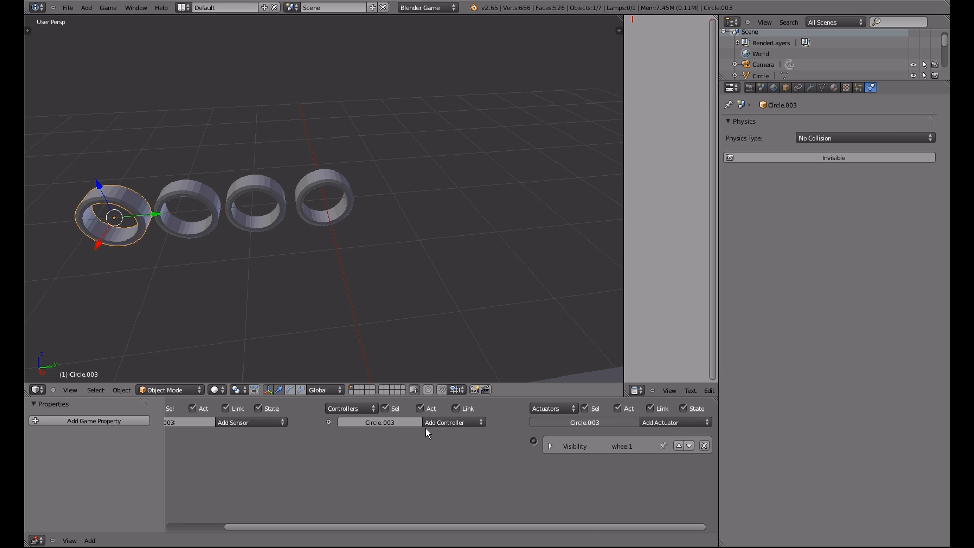
Rename the duplicated wheels' visibility actuators to wheel2, wheel3 and wheel4
{"action": "left_click", "coordinate": [324, 209]}
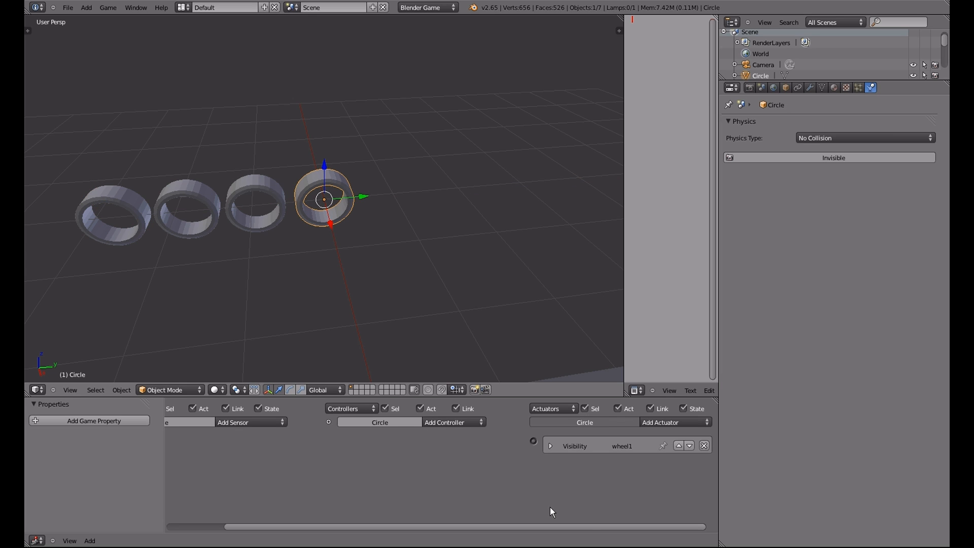
{"action": "mouse_move", "coordinate": [296, 272]}
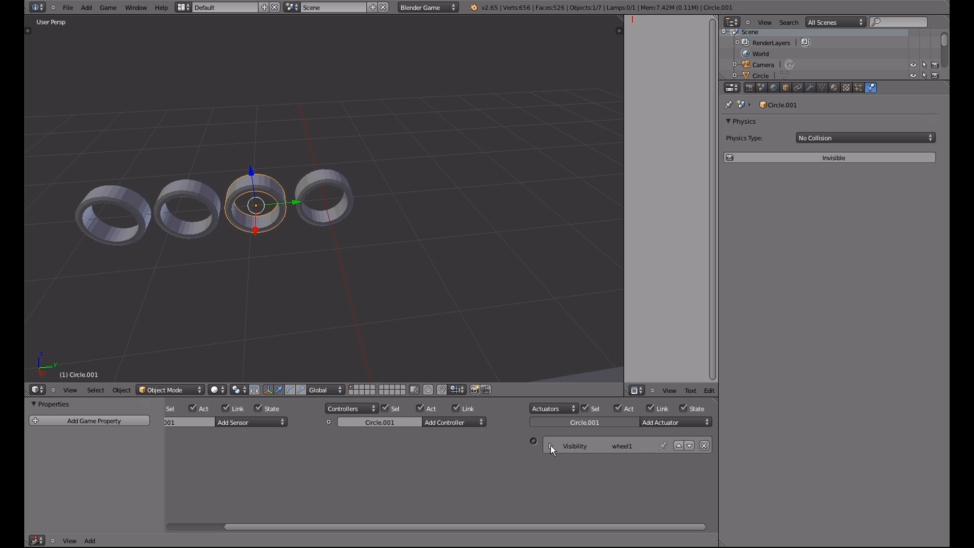
{"action": "left_click", "coordinate": [550, 445]}
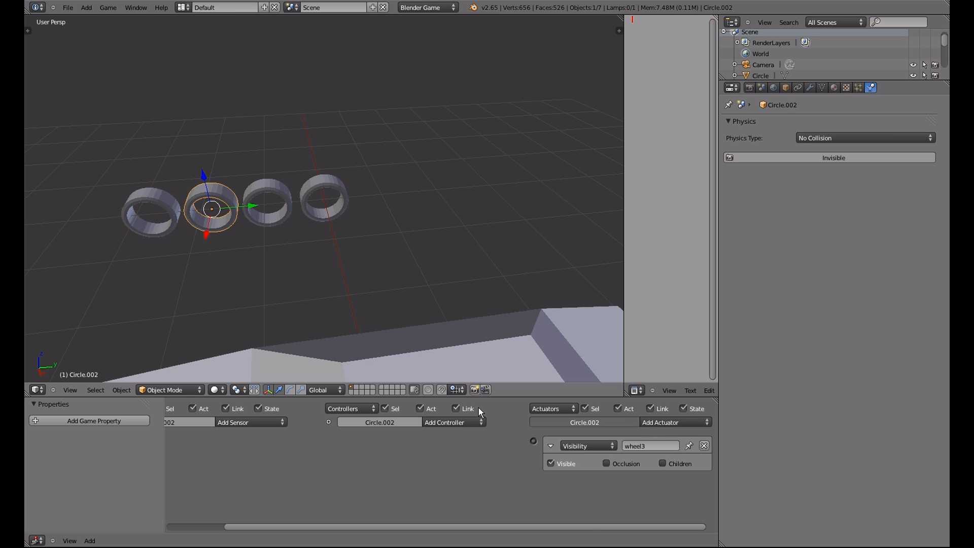
{"action": "left_click", "coordinate": [267, 201]}
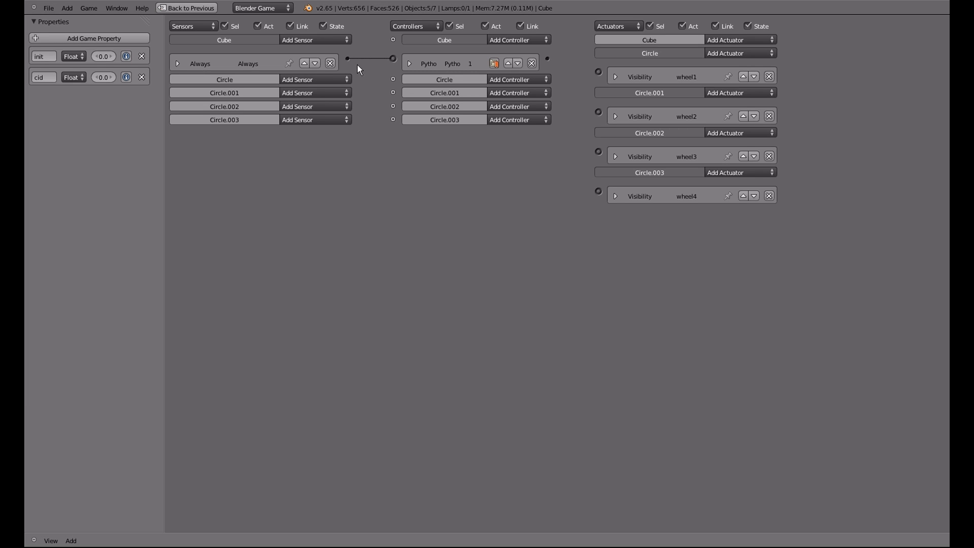
{"action": "mouse_move", "coordinate": [409, 71]}
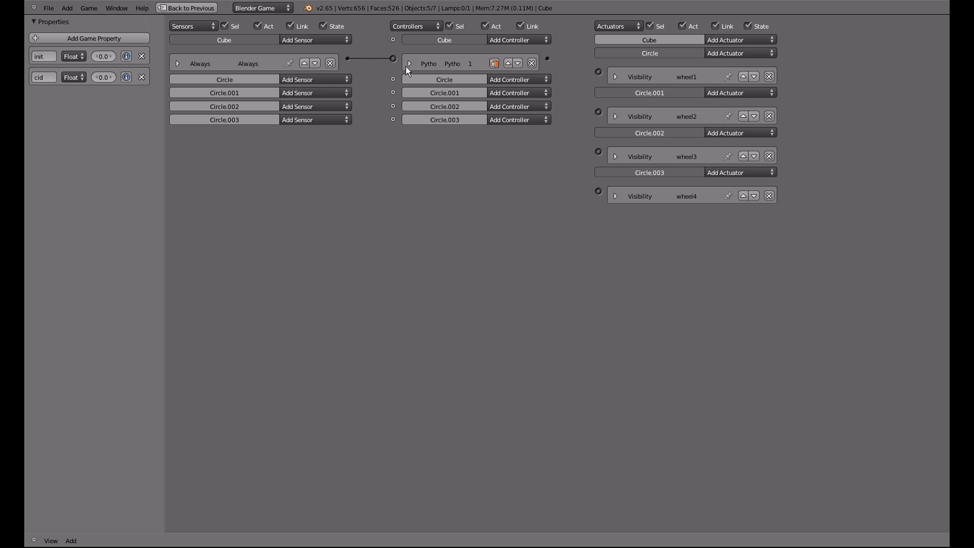
{"action": "mouse_move", "coordinate": [470, 75]}
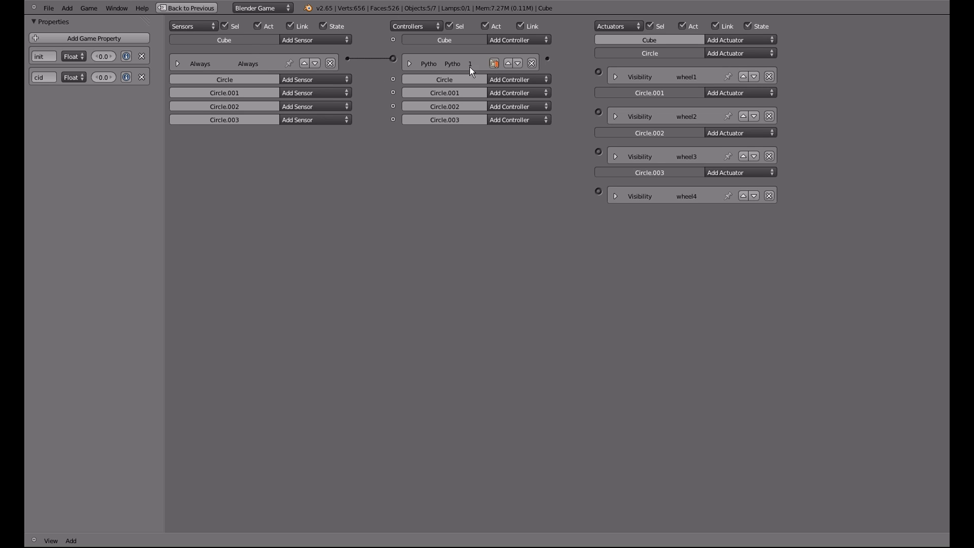
{"action": "mouse_move", "coordinate": [584, 130]}
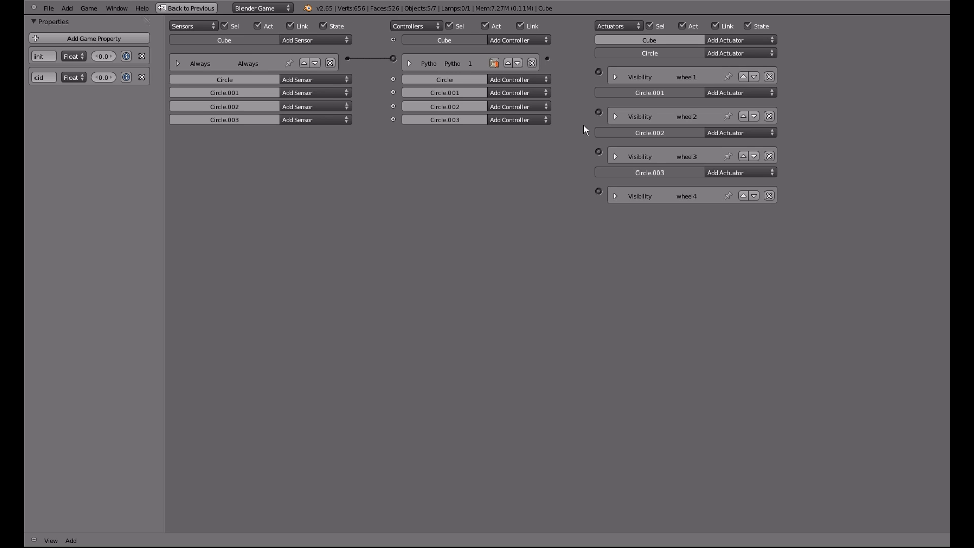
{"action": "mouse_move", "coordinate": [690, 154]}
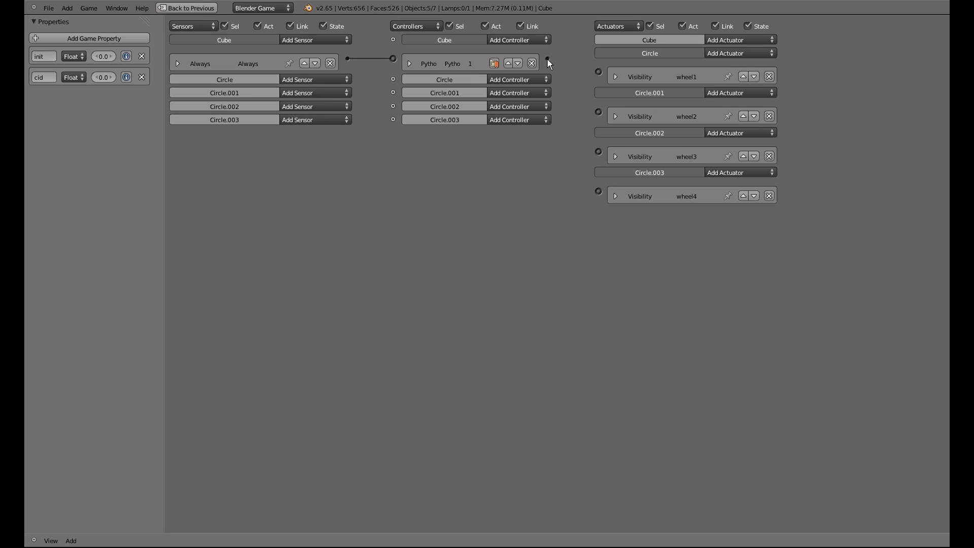
Wire the Cube's Python controller output to the wheel1–wheel4 visibility actuators
{"action": "left_click_drag", "start_coordinate": [546, 62], "coordinate": [596, 71]}
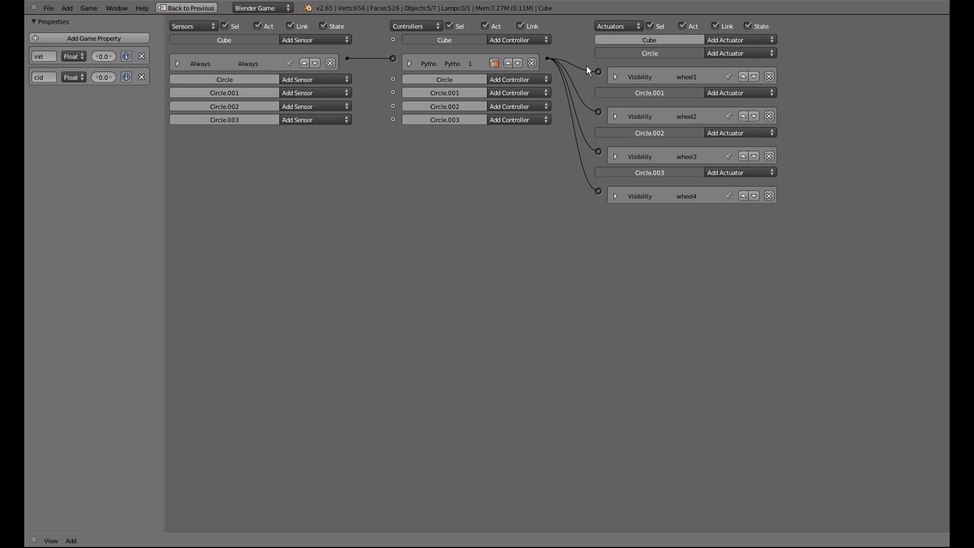
{"action": "mouse_move", "coordinate": [667, 156]}
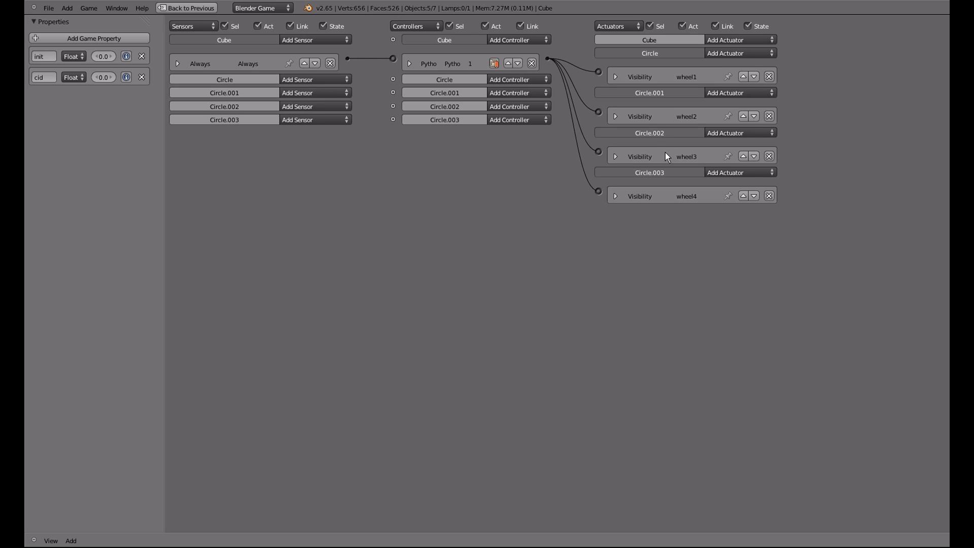
{"action": "mouse_move", "coordinate": [662, 122]}
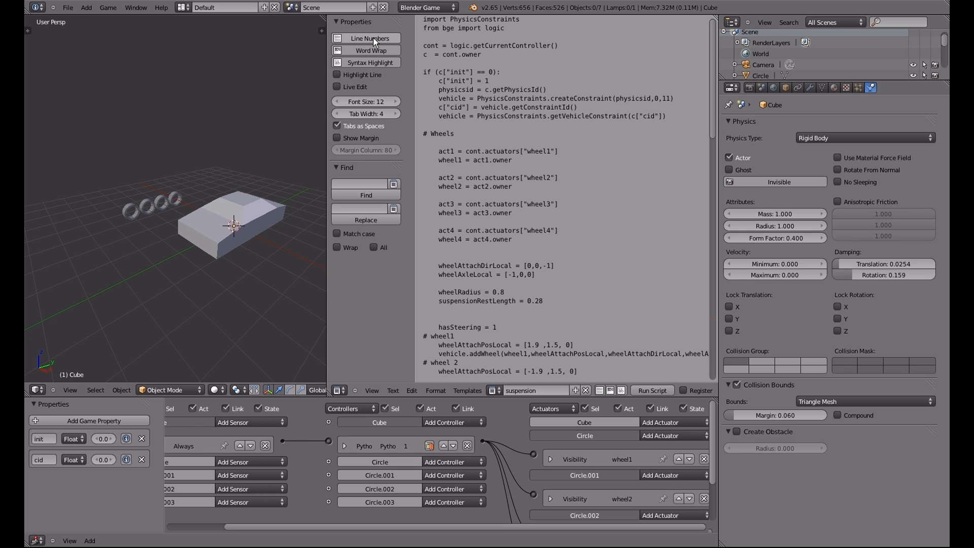
Show line numbers on the suspension script and widen the 3D viewport beside it
{"action": "left_click", "coordinate": [365, 39]}
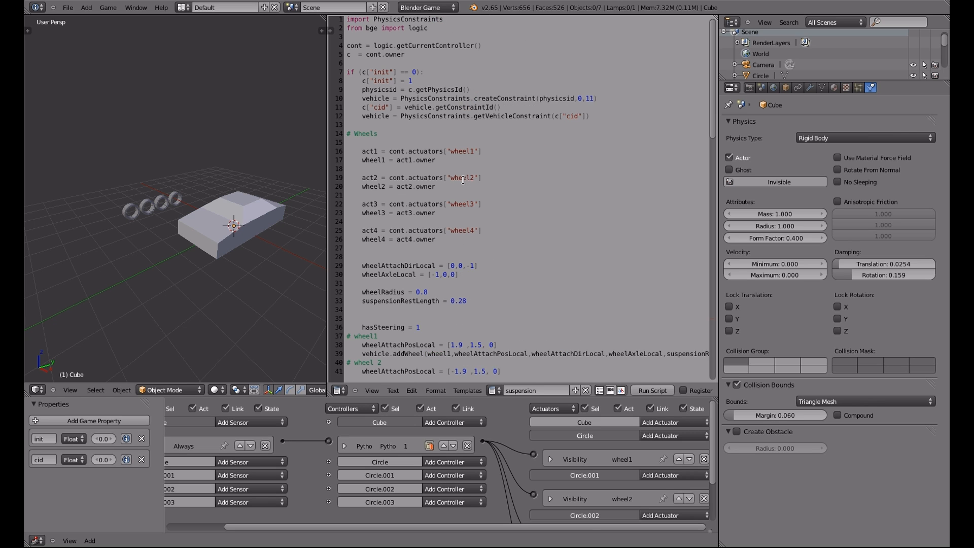
{"action": "scroll", "scroll_direction": "down", "scroll_amount": 3}
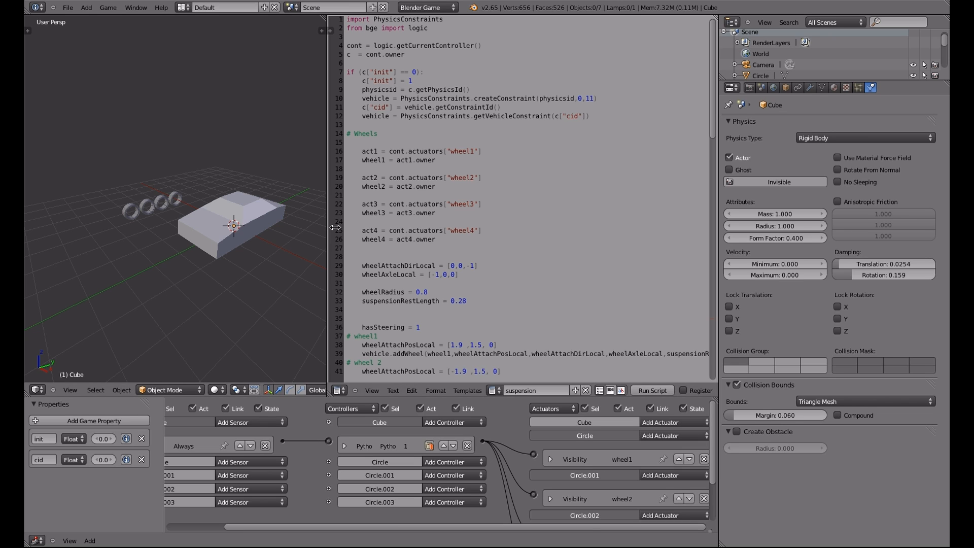
{"action": "left_click_drag", "start_coordinate": [336, 226], "coordinate": [444, 226]}
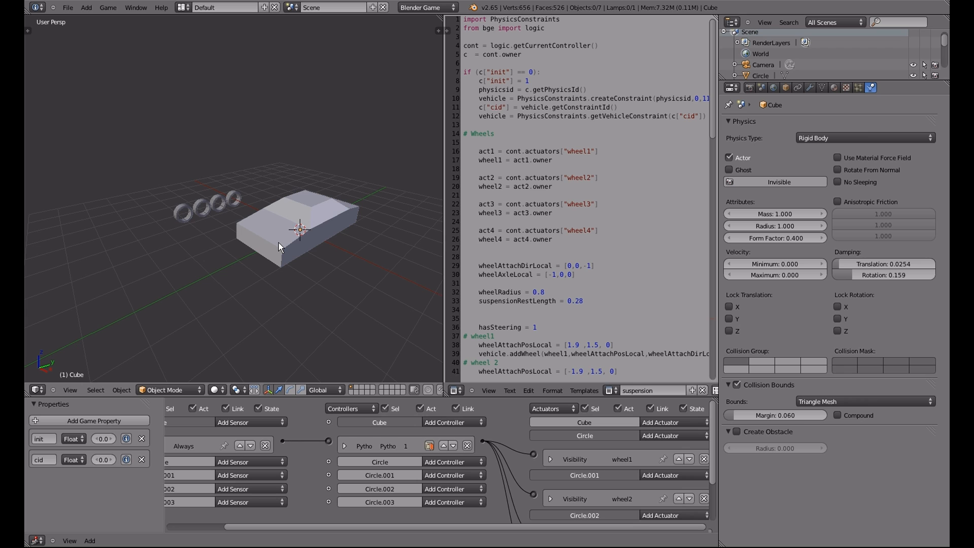
Select the car body, show the system console, and set the init and cid properties to Integer
{"action": "left_click", "coordinate": [282, 245]}
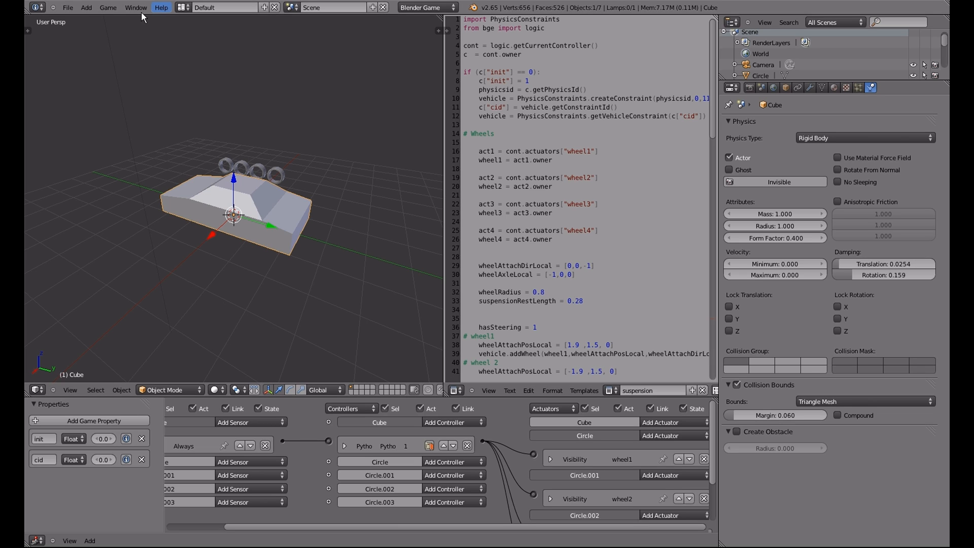
{"action": "left_click", "coordinate": [135, 7]}
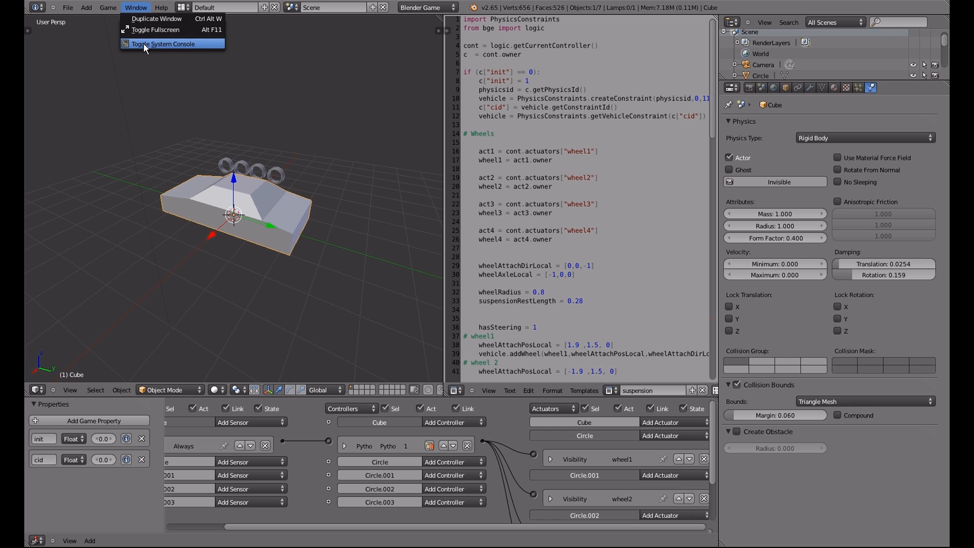
{"action": "left_click", "coordinate": [146, 43]}
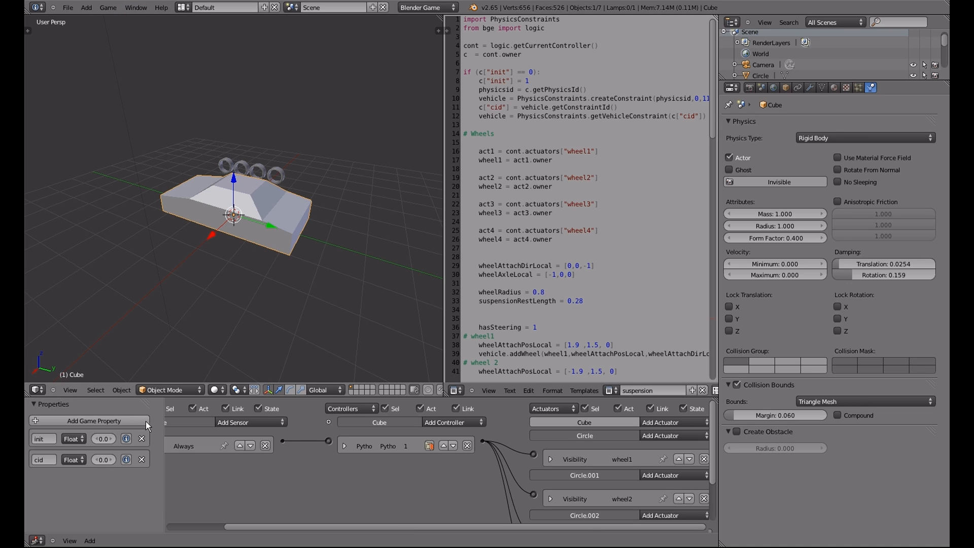
{"action": "mouse_move", "coordinate": [69, 471]}
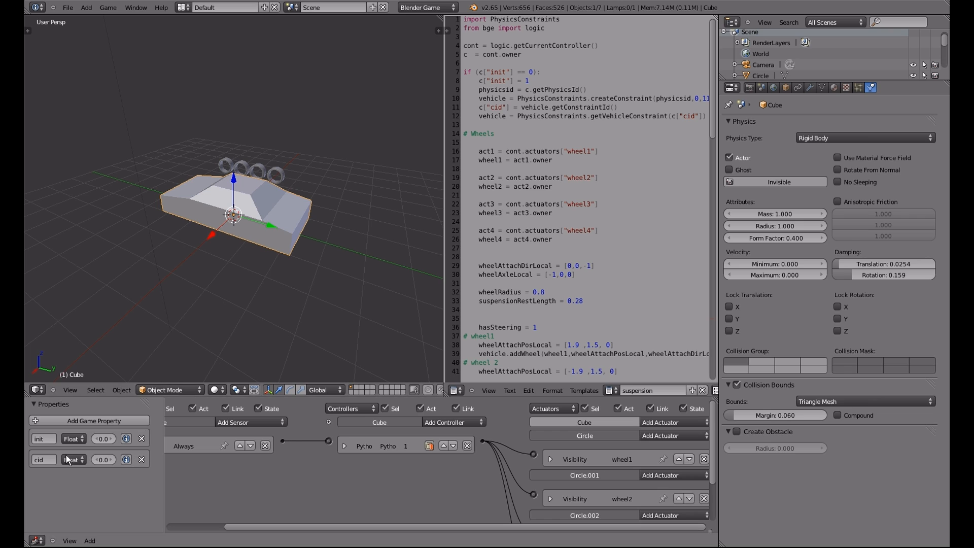
{"action": "mouse_move", "coordinate": [177, 475]}
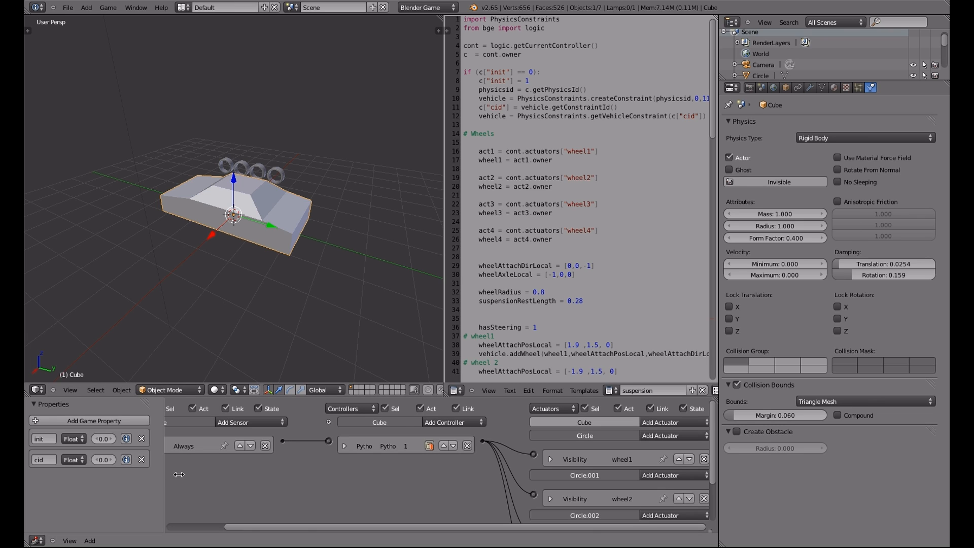
{"action": "left_click", "coordinate": [73, 438]}
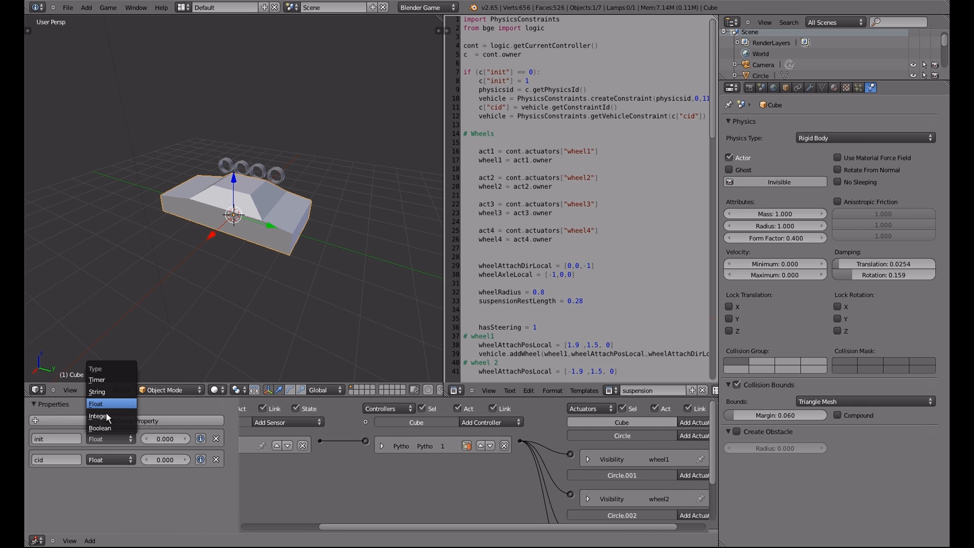
{"action": "left_click", "coordinate": [97, 415]}
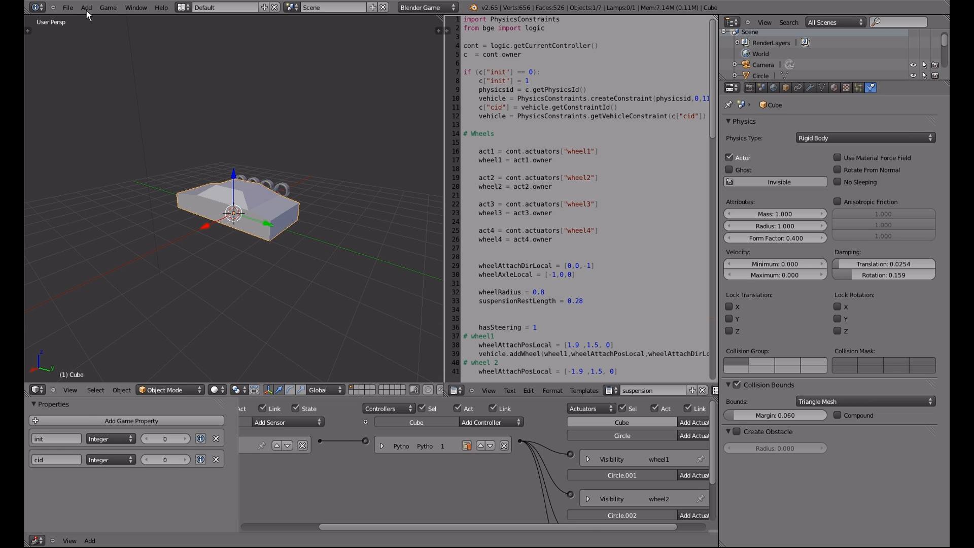
Add a plane, scale it up into a large ground beneath the car, and set its origin to geometry
{"action": "left_click", "coordinate": [89, 7]}
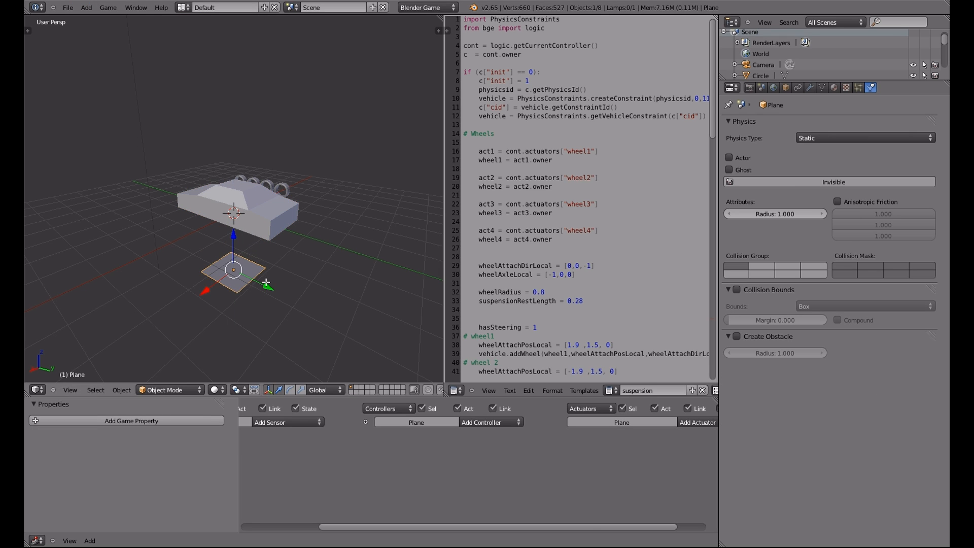
{"action": "key", "text": "Tab"}
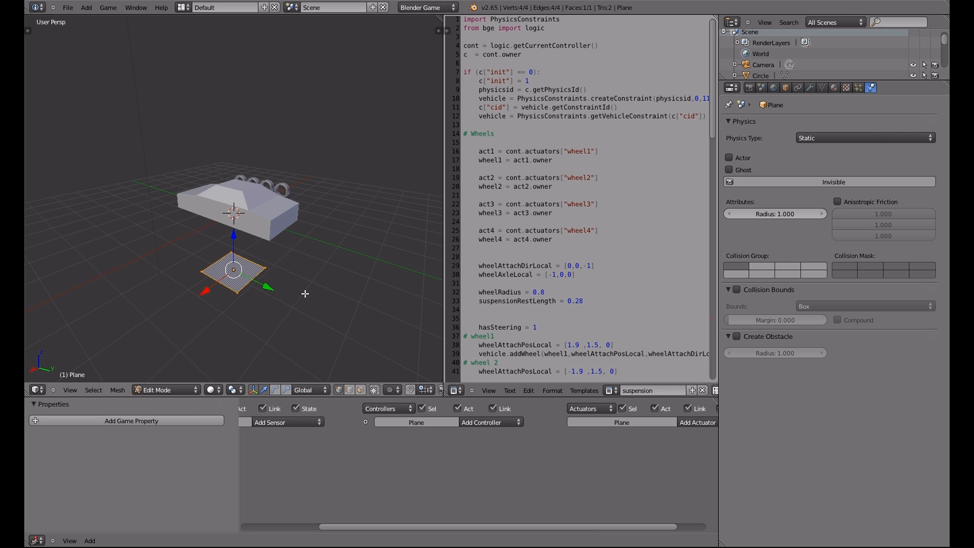
{"action": "left_click_drag", "start_coordinate": [234, 270], "coordinate": [351, 305]}
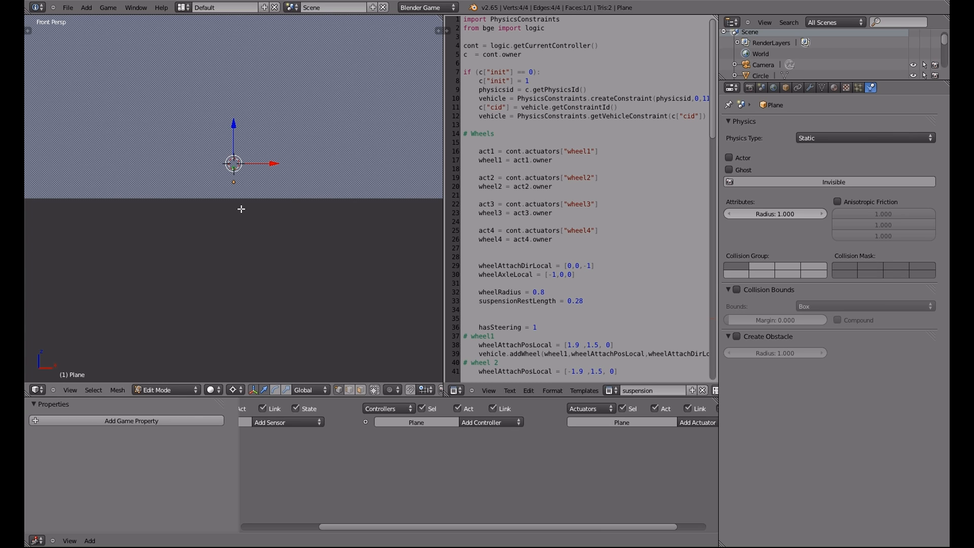
{"action": "mouse_move", "coordinate": [239, 215]}
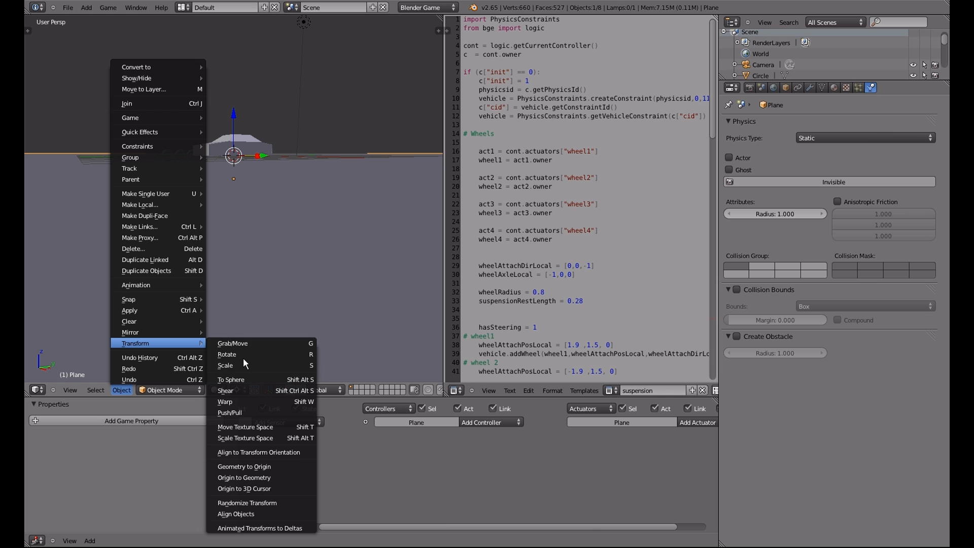
{"action": "mouse_move", "coordinate": [263, 486]}
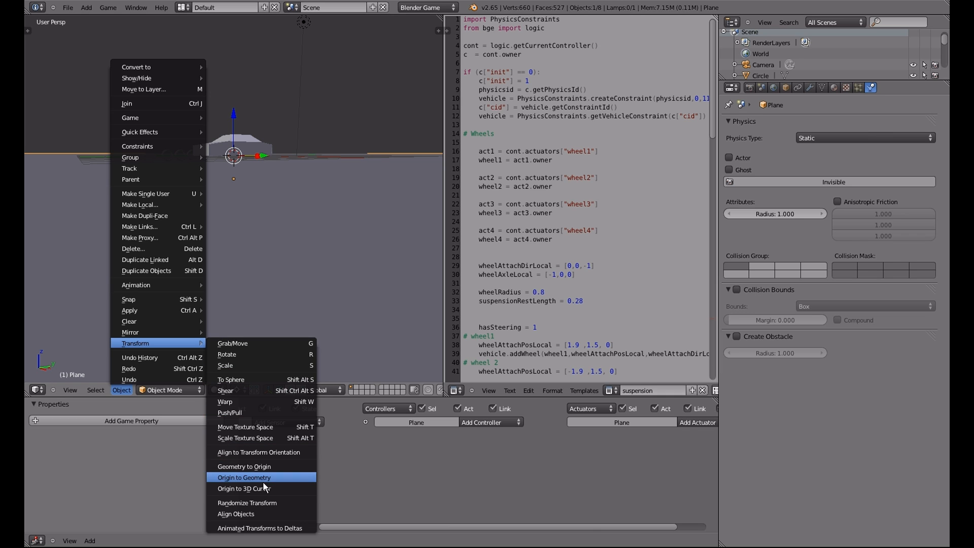
{"action": "left_click", "coordinate": [243, 477]}
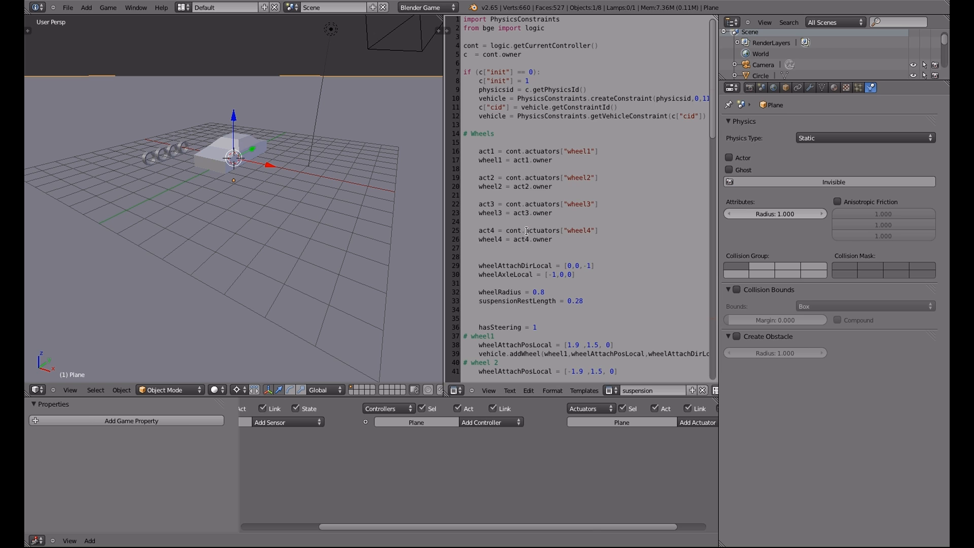
Change the applyEngineForce force argument to 0 in the script's Acceleration section
{"action": "scroll", "scroll_direction": "down", "scroll_amount": 3}
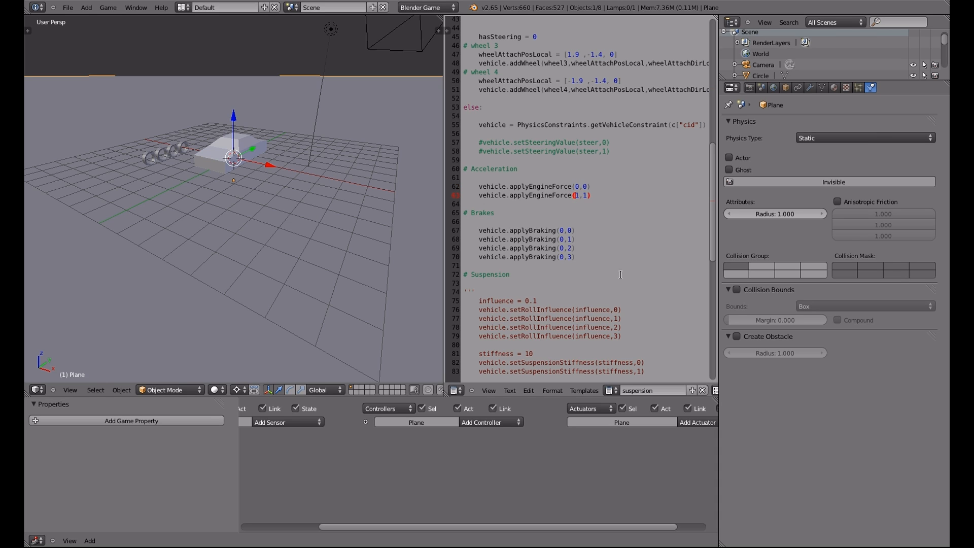
{"action": "type", "text": "0.00000"}
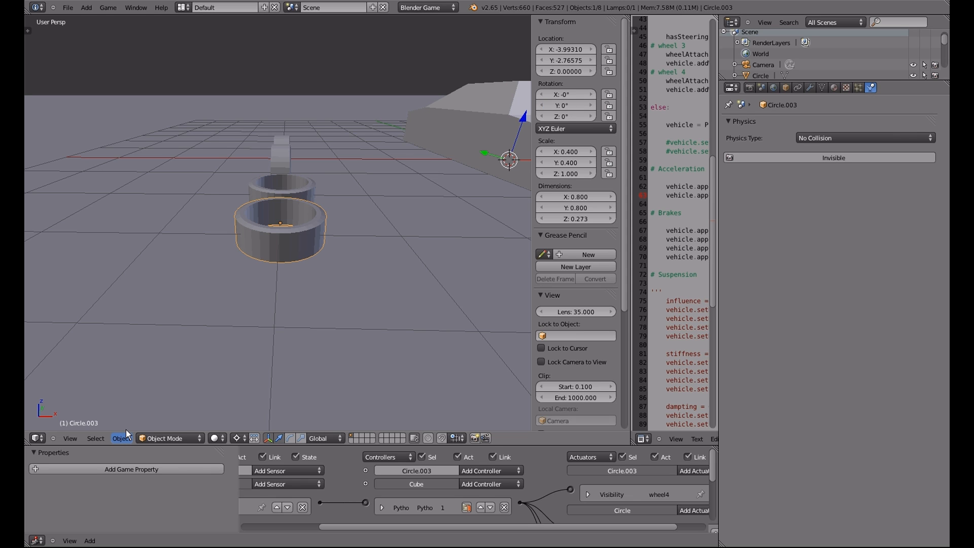
Apply each wheel circle's rotation into its mesh with Object > Apply > Rotation
{"action": "left_click", "coordinate": [120, 438]}
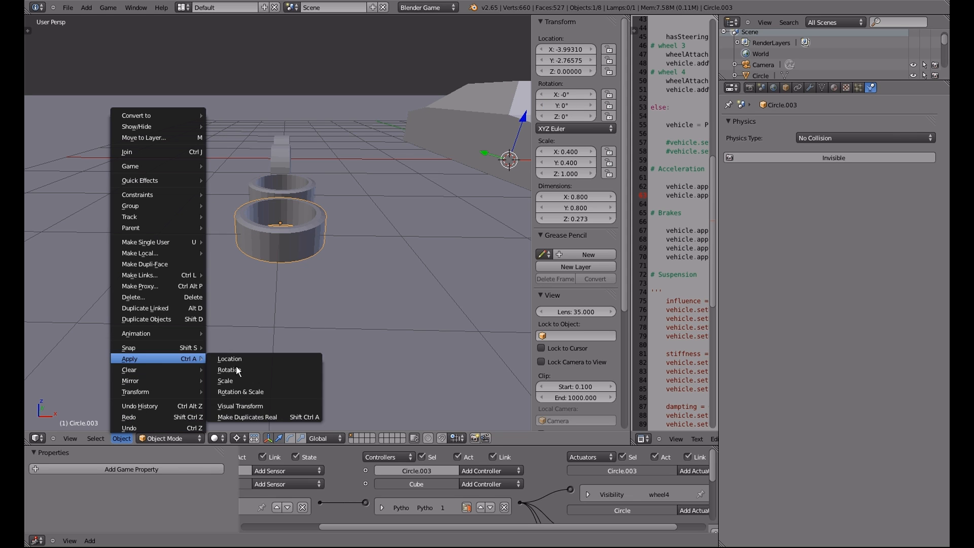
{"action": "left_click", "coordinate": [225, 381]}
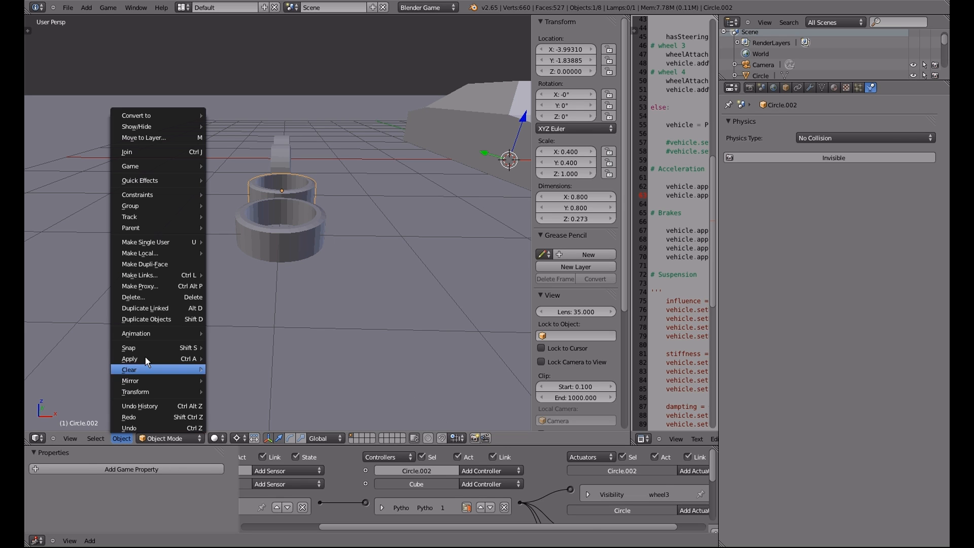
{"action": "left_click", "coordinate": [128, 359]}
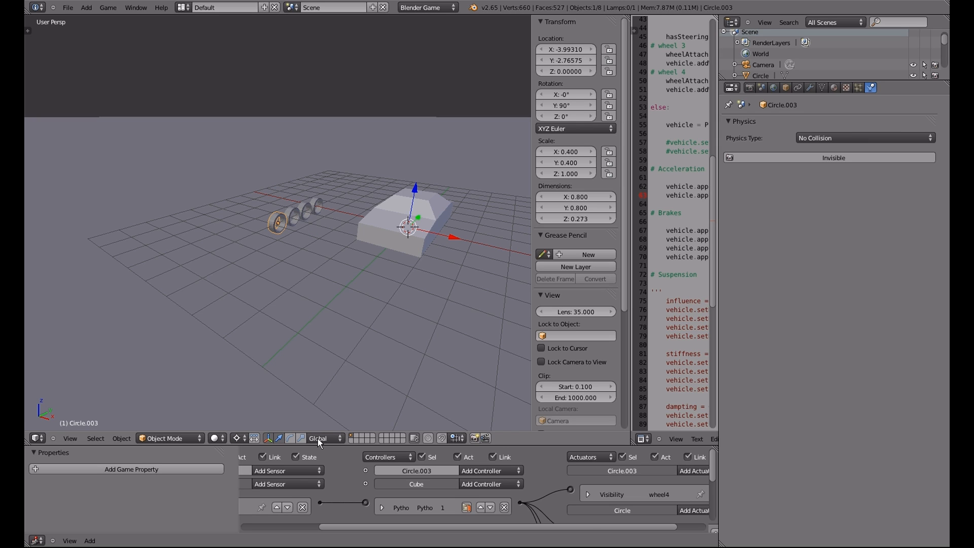
{"action": "mouse_move", "coordinate": [303, 438]}
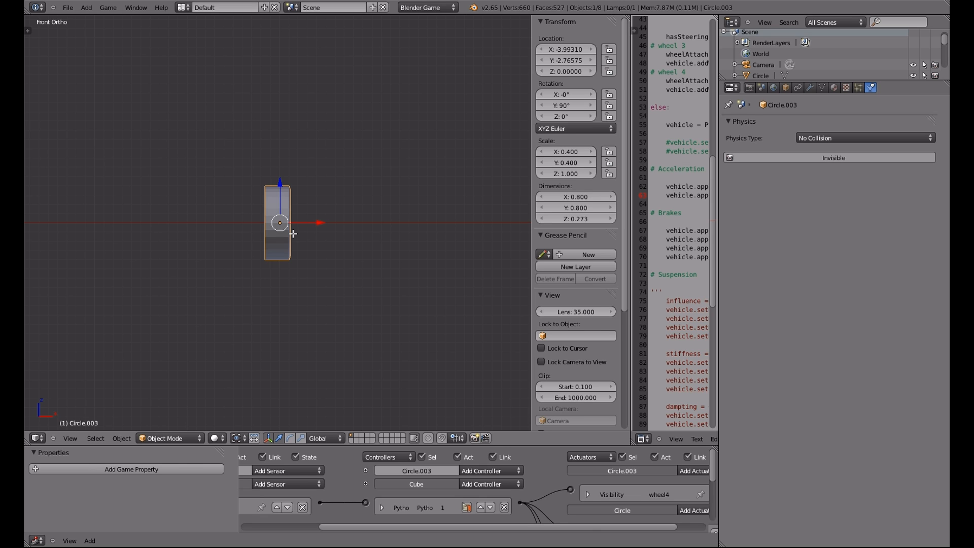
Rotate the wheel mesh 90° about Y in Edit Mode, return to Object Mode, and reselect the car body
{"action": "key", "text": "Tab"}
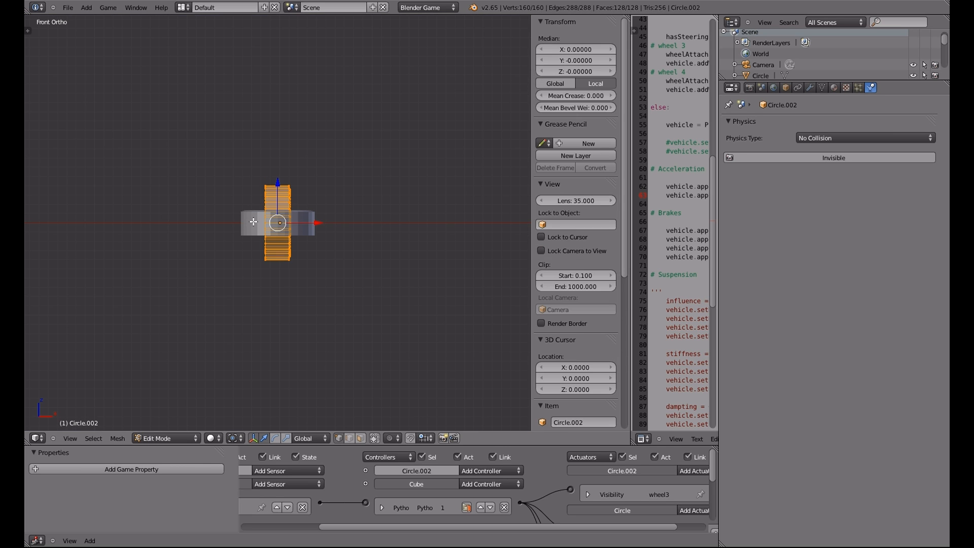
{"action": "key", "text": "r"}
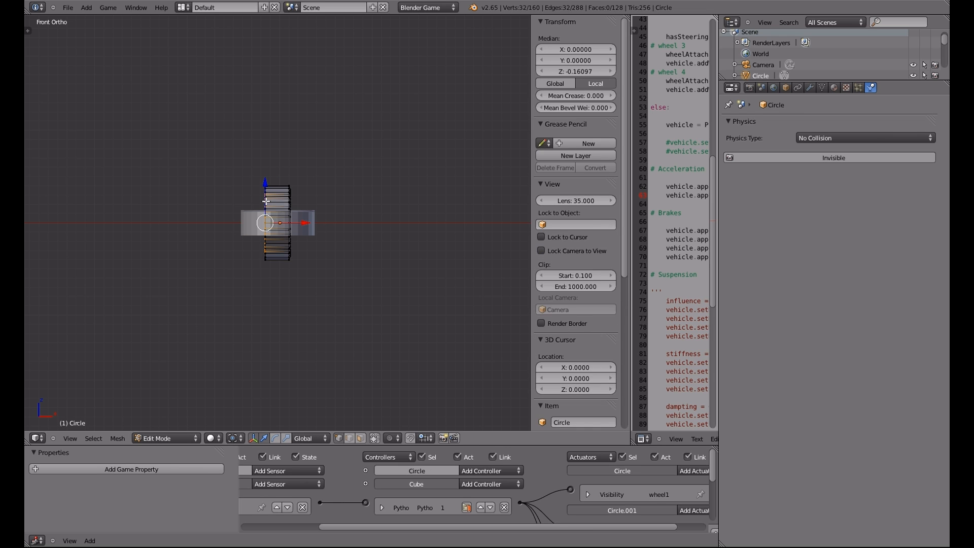
{"action": "key", "text": "A"}
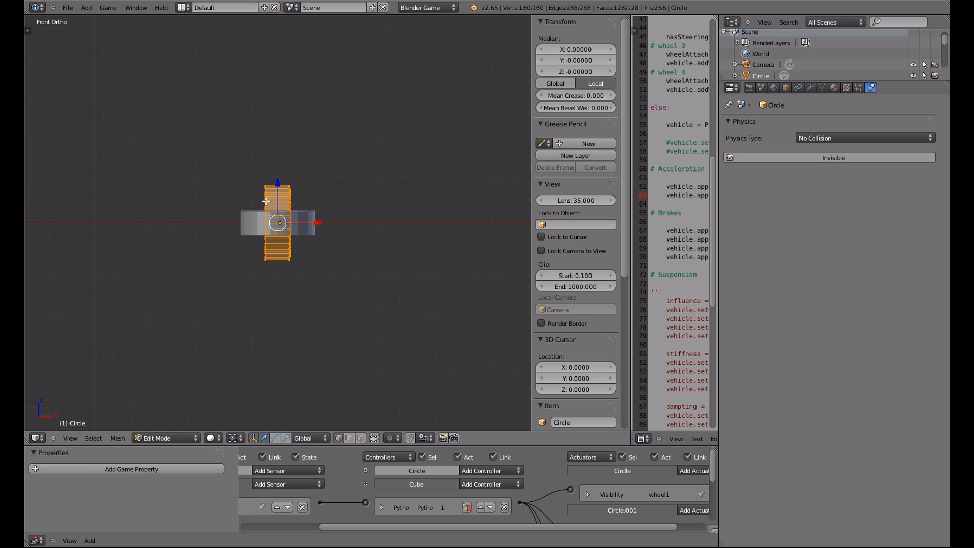
{"action": "key", "text": "Tab"}
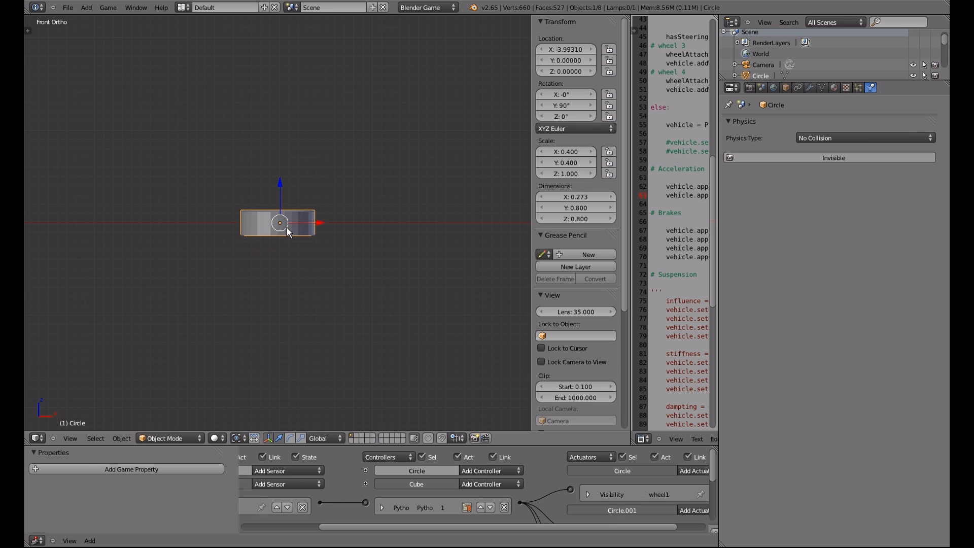
{"action": "left_click", "coordinate": [401, 202]}
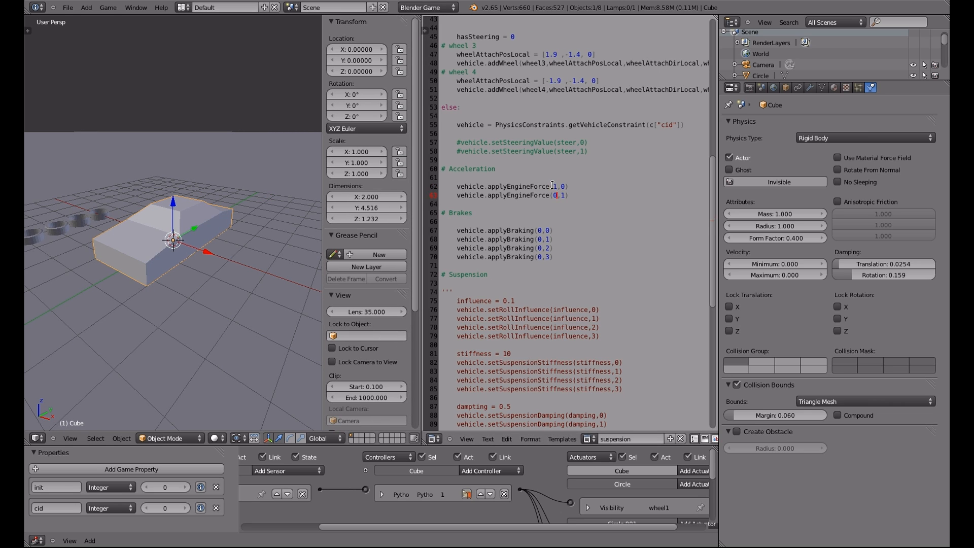
Change applyEngineForce(0,0) and (0,1) to applyEngineForce(1,0) and (1,1) in the script
{"action": "type", "text": "1"}
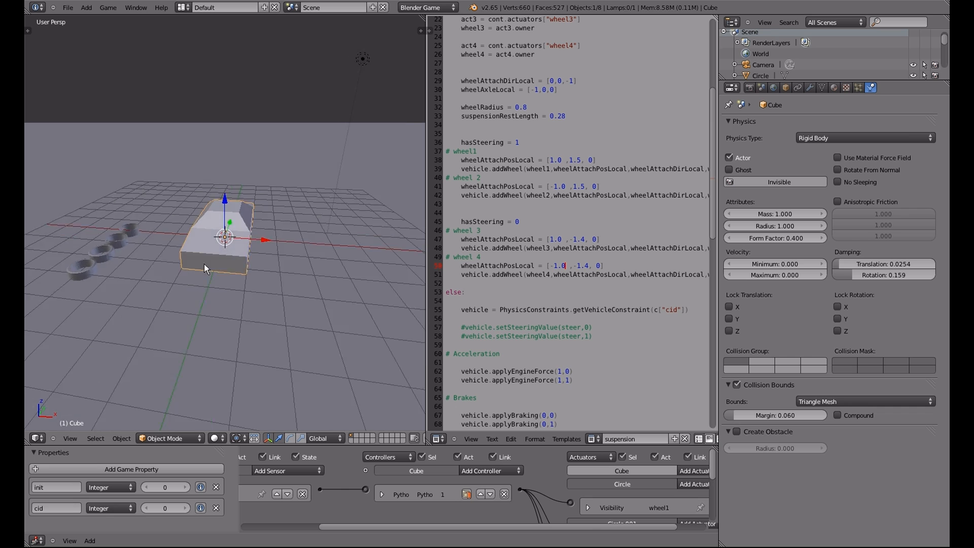
Orbit the viewport around the car after setting wheelAttachPosLocal to ±1.0 sideways
{"action": "left_click_drag", "start_coordinate": [205, 266], "coordinate": [168, 250]}
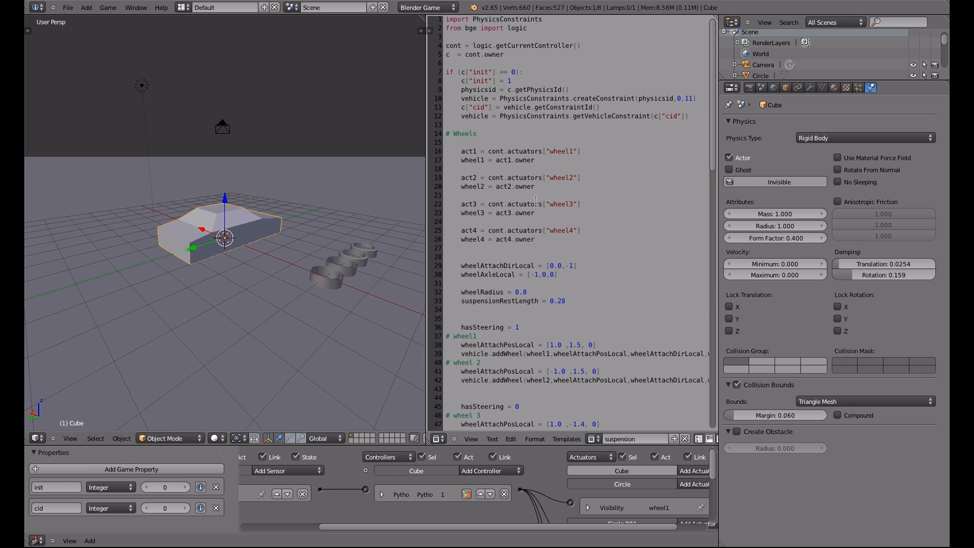
{"action": "scroll", "scroll_direction": "down", "scroll_amount": 3}
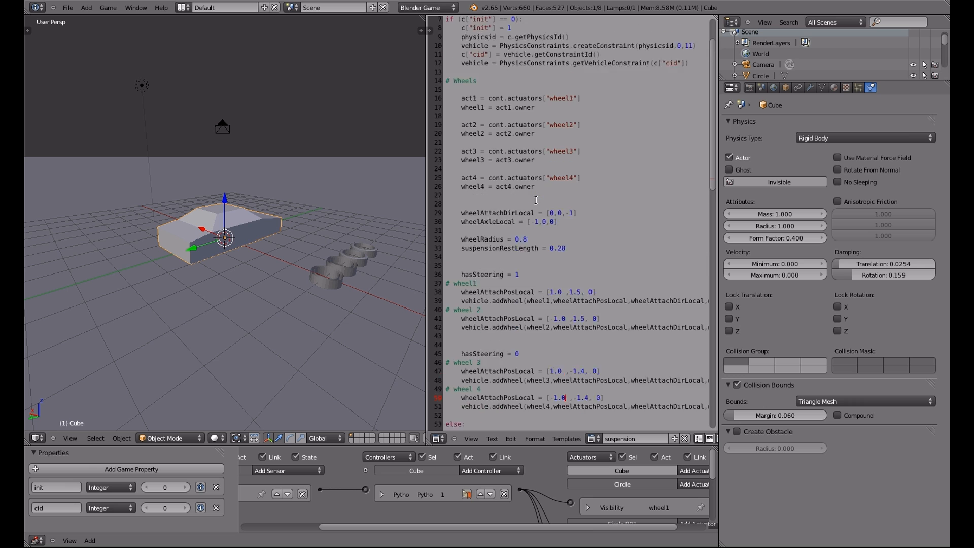
{"action": "scroll", "scroll_direction": "down", "scroll_amount": 3}
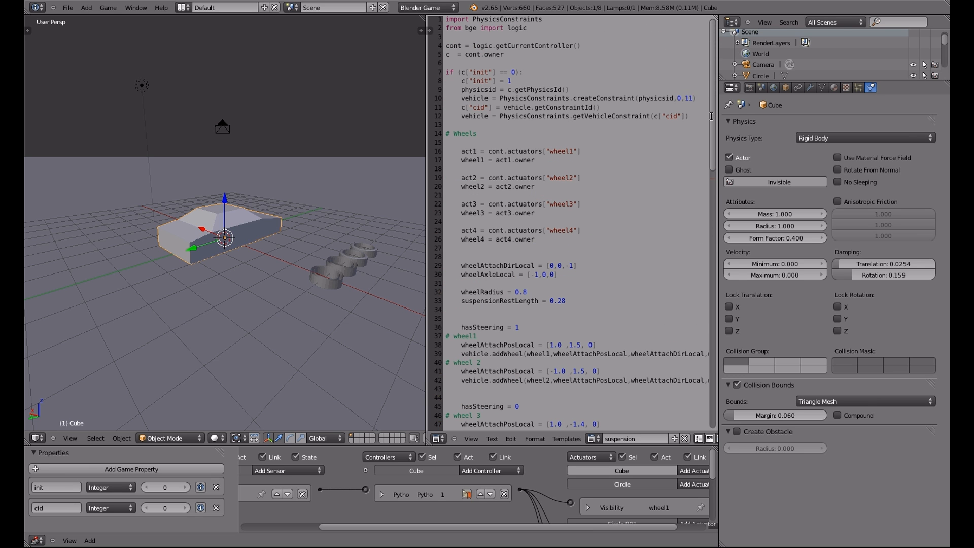
{"action": "scroll", "scroll_direction": "down", "scroll_amount": 3}
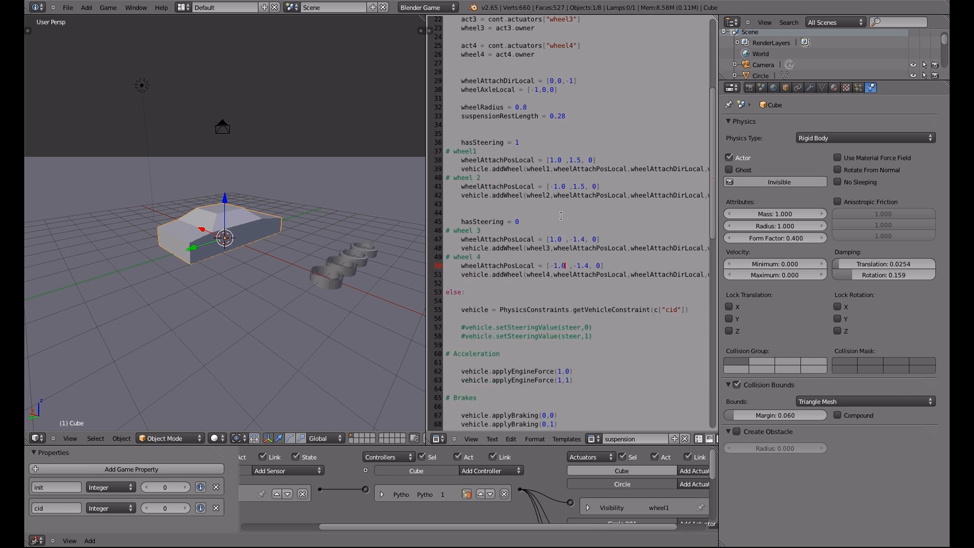
{"action": "scroll", "scroll_direction": "down", "scroll_amount": 3}
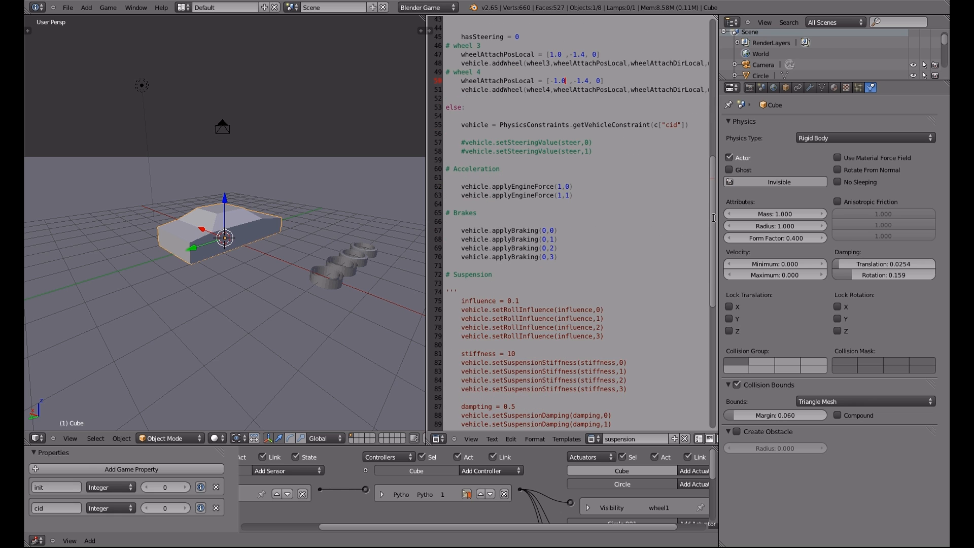